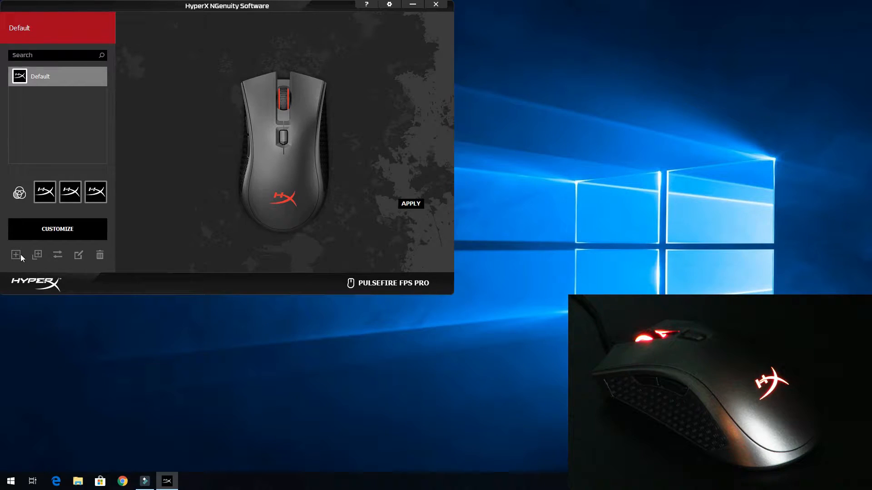
- Create a new profile and set the cropped Assassins Creed screenshot from Pictures as its icon
{"action": "left_click", "coordinate": [16, 254]}
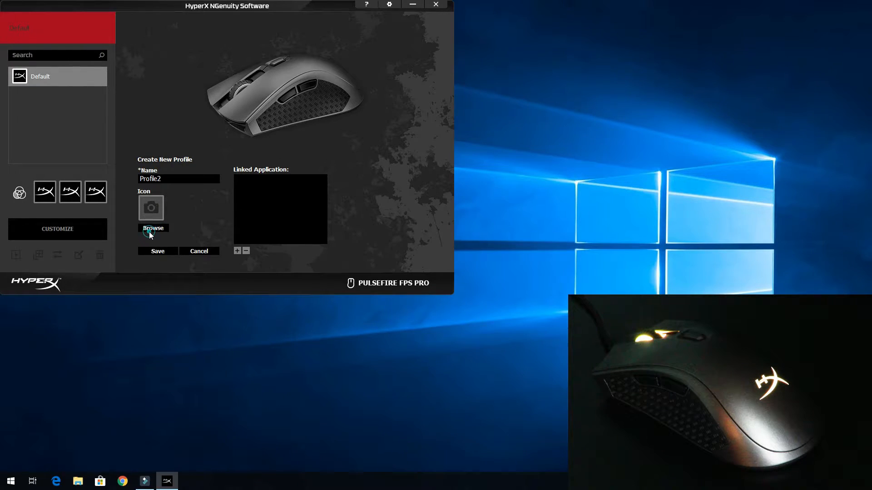
{"action": "left_click", "coordinate": [152, 228]}
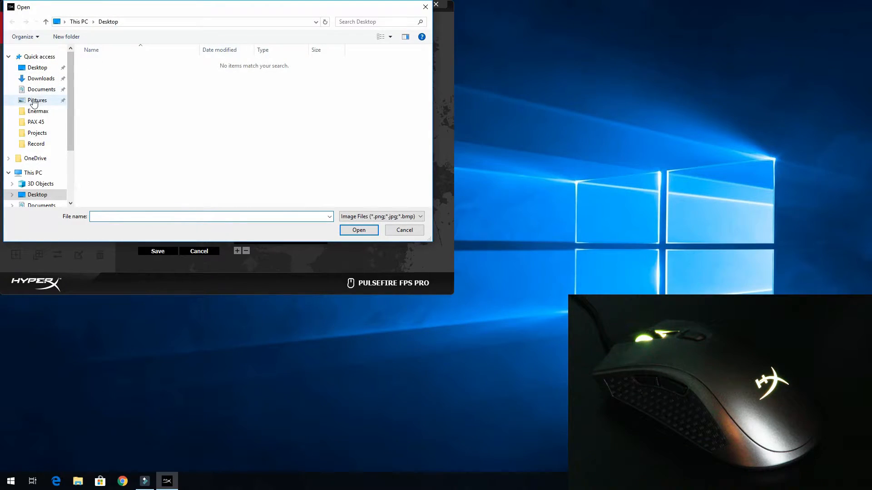
{"action": "left_click", "coordinate": [37, 100]}
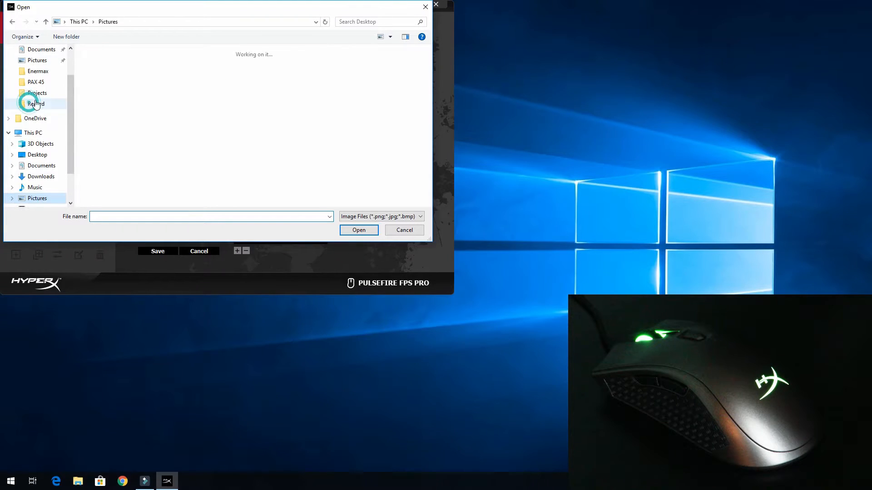
{"action": "left_click", "coordinate": [107, 136]}
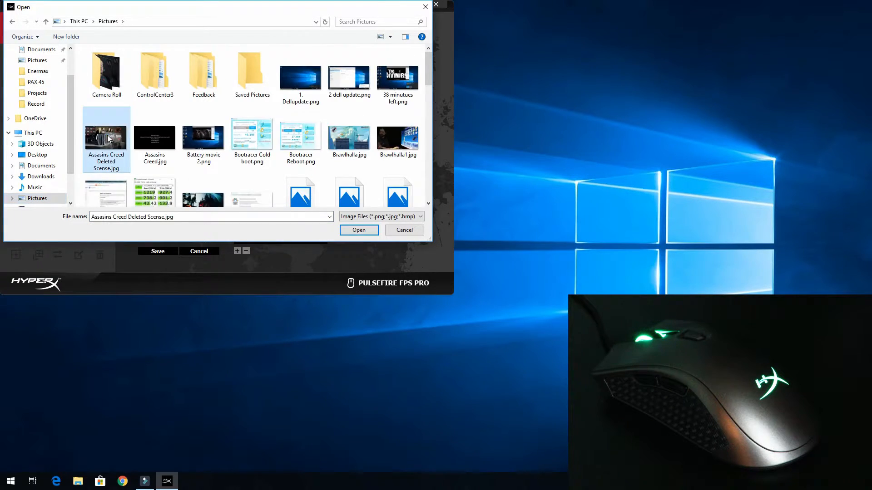
{"action": "left_click", "coordinate": [359, 229]}
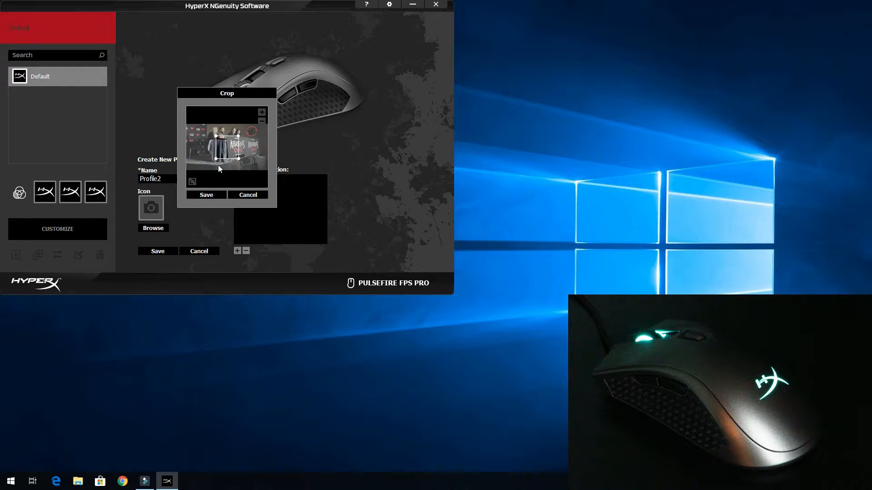
{"action": "left_click", "coordinate": [206, 194]}
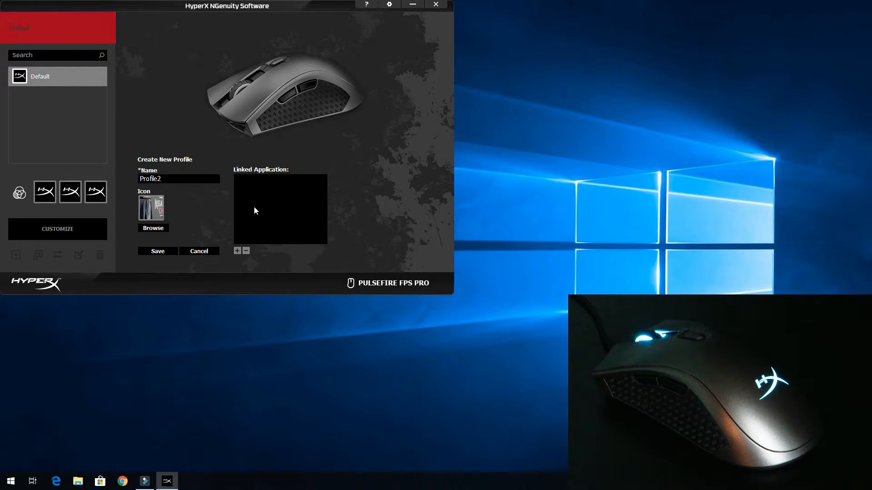
- Browse to C:\Program Files (x86)\Bandicam and create a desktop shortcut to bdcam.exe
{"action": "left_click", "coordinate": [153, 228]}
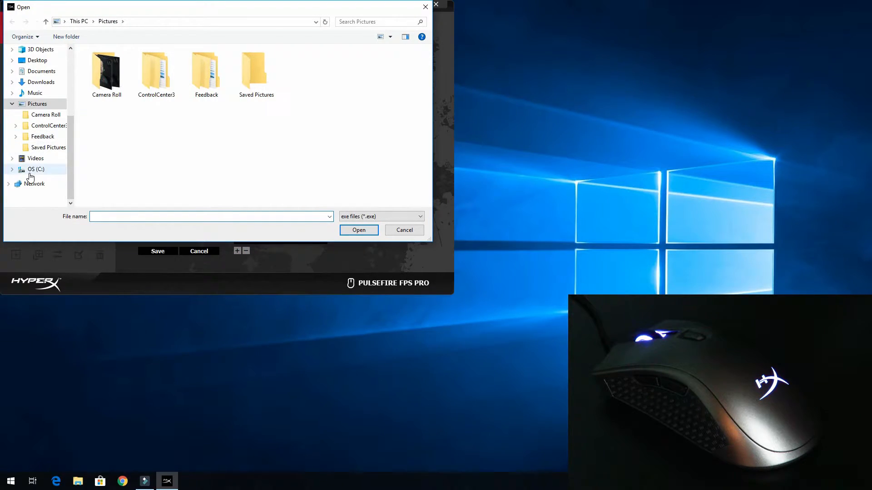
{"action": "double_click", "coordinate": [35, 169]}
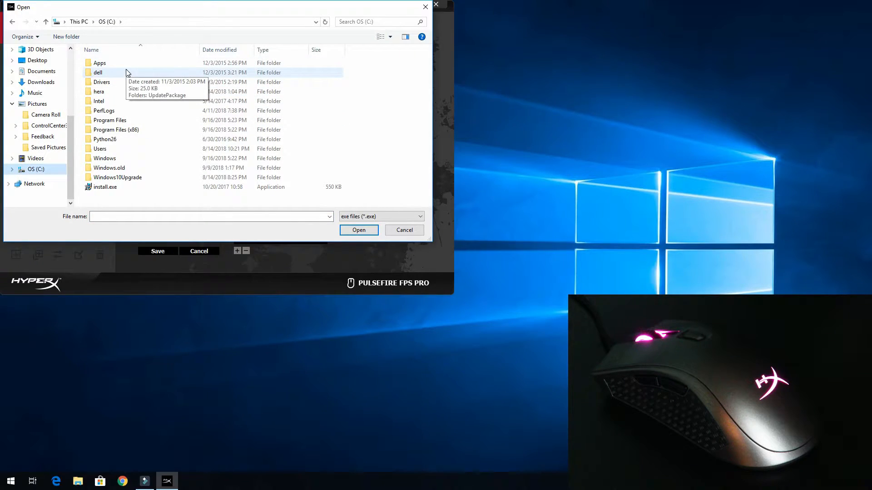
{"action": "right_click", "coordinate": [105, 82]}
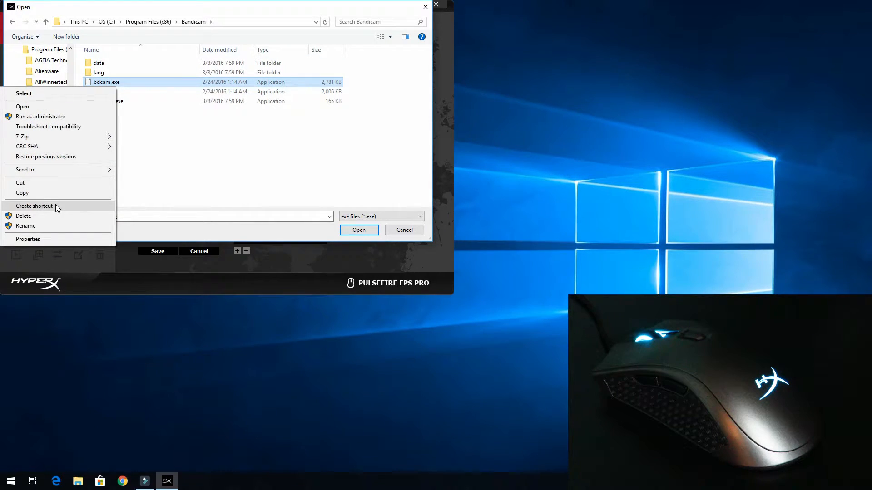
{"action": "left_click", "coordinate": [34, 206]}
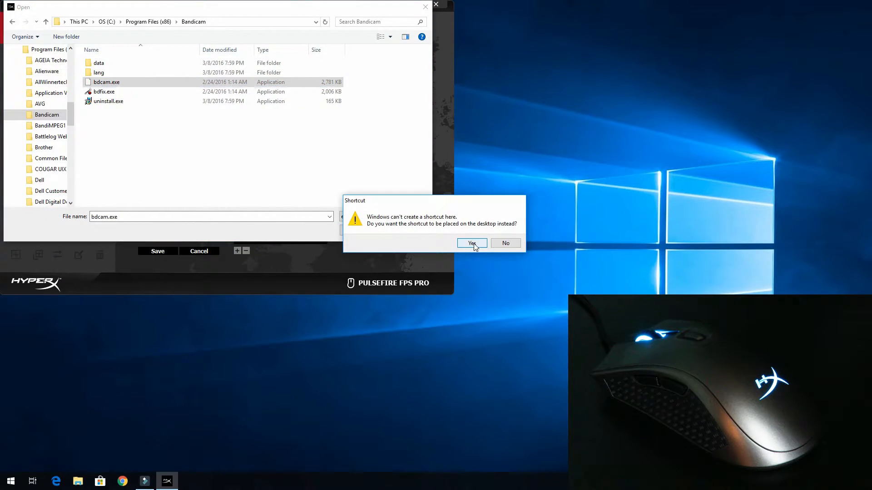
{"action": "left_click", "coordinate": [472, 243]}
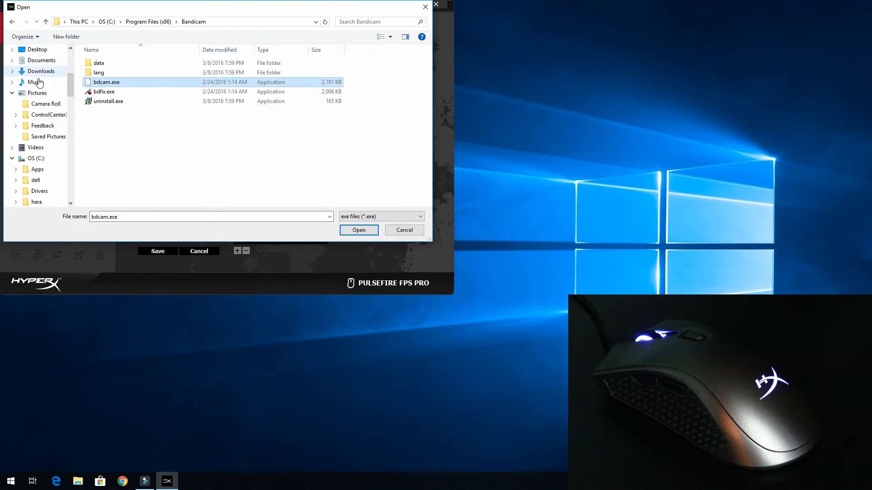
- Select the bdcam.exe desktop shortcut as Profile2's linked application
{"action": "left_click", "coordinate": [37, 74]}
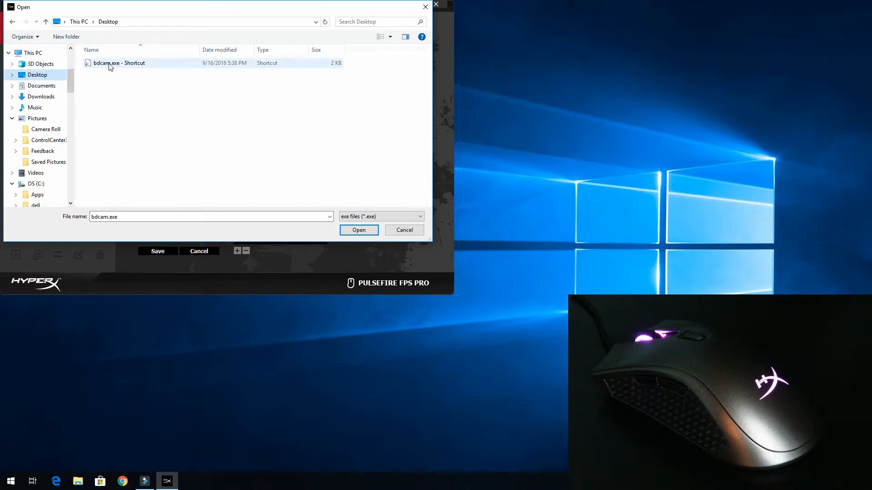
{"action": "left_click", "coordinate": [359, 230]}
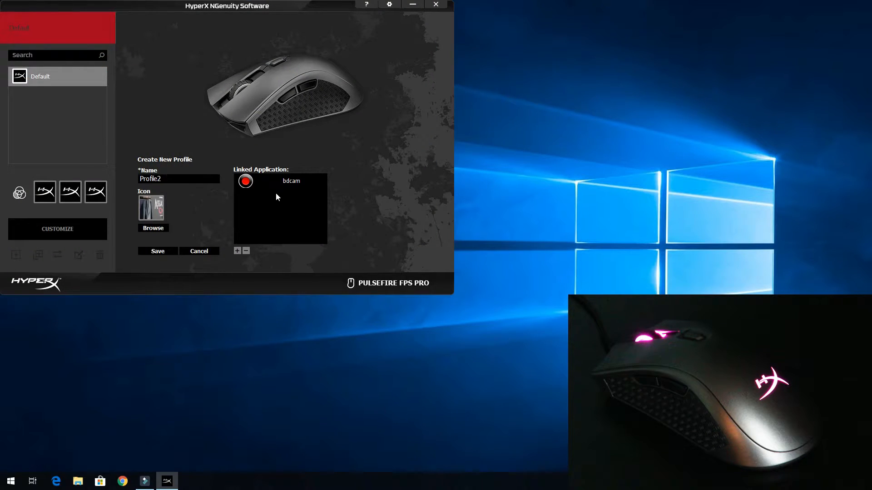
{"action": "left_click", "coordinate": [281, 181]}
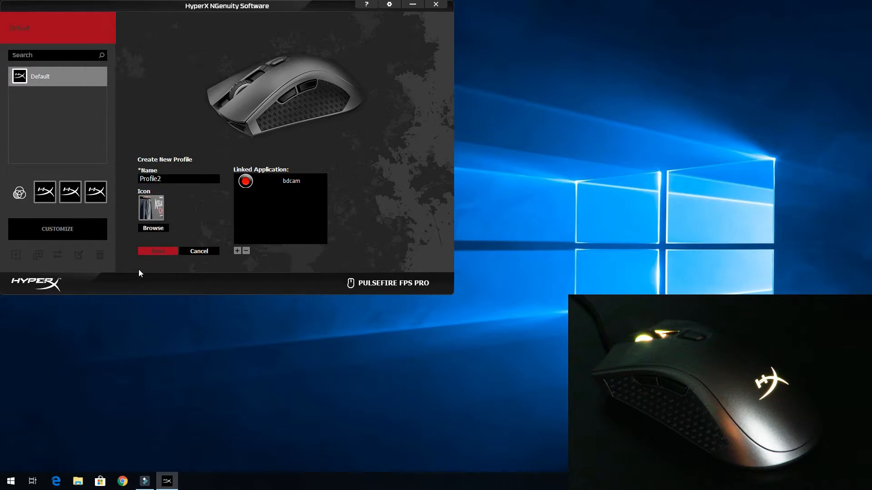
- Save Profile2 and customise its lighting to solid red from the basic colours
{"action": "left_click", "coordinate": [157, 250]}
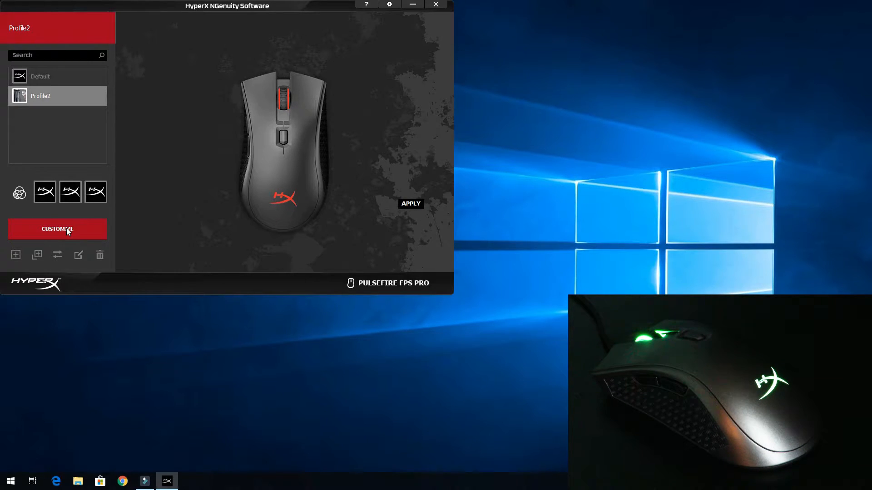
{"action": "left_click", "coordinate": [57, 229]}
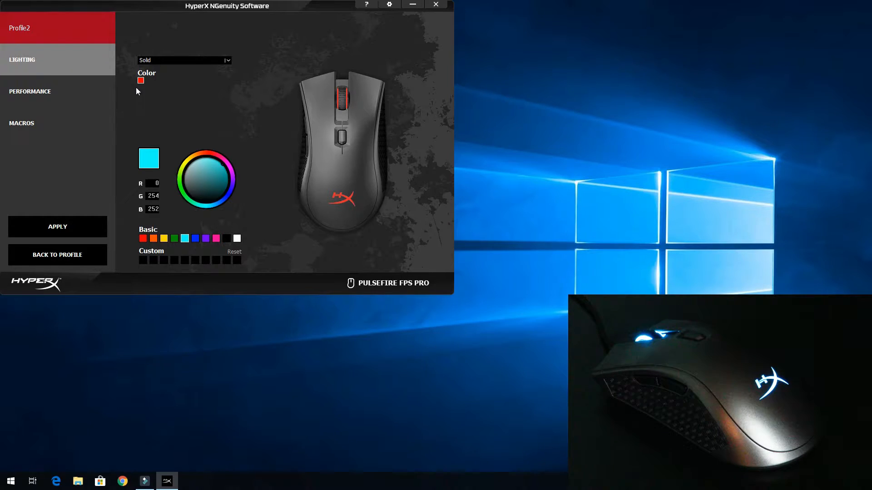
{"action": "left_click", "coordinate": [140, 81]}
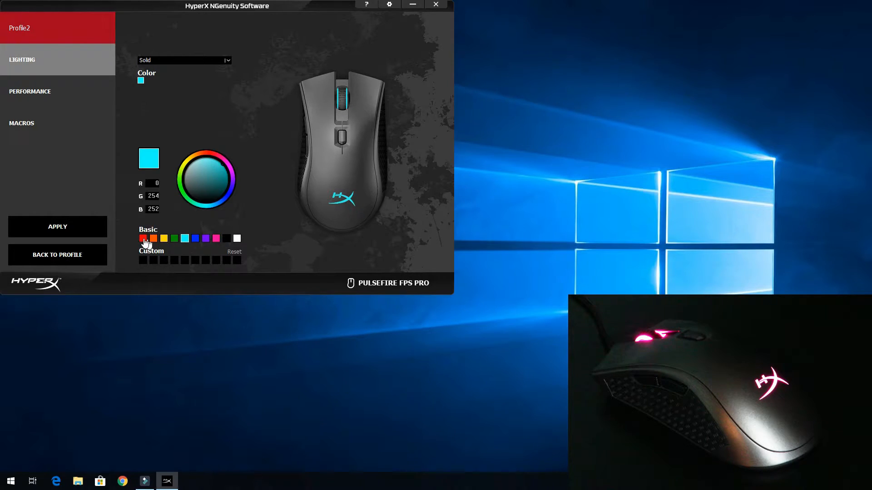
{"action": "left_click", "coordinate": [142, 239]}
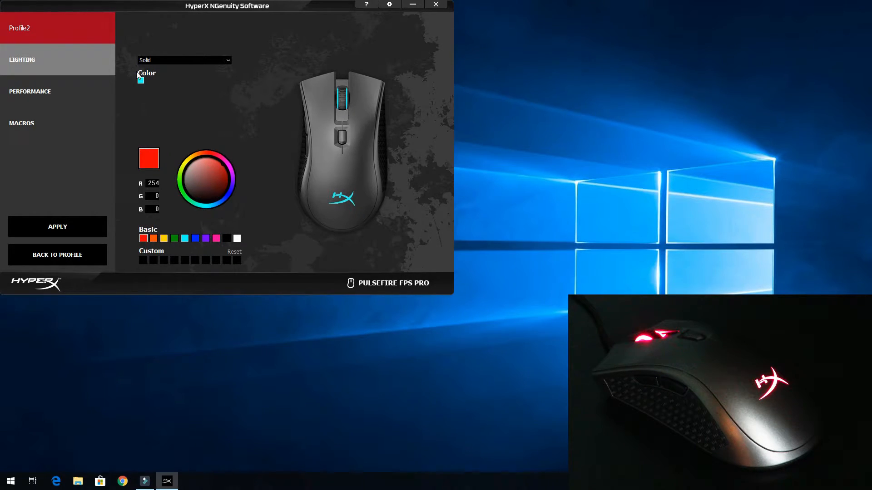
{"action": "left_click", "coordinate": [140, 81]}
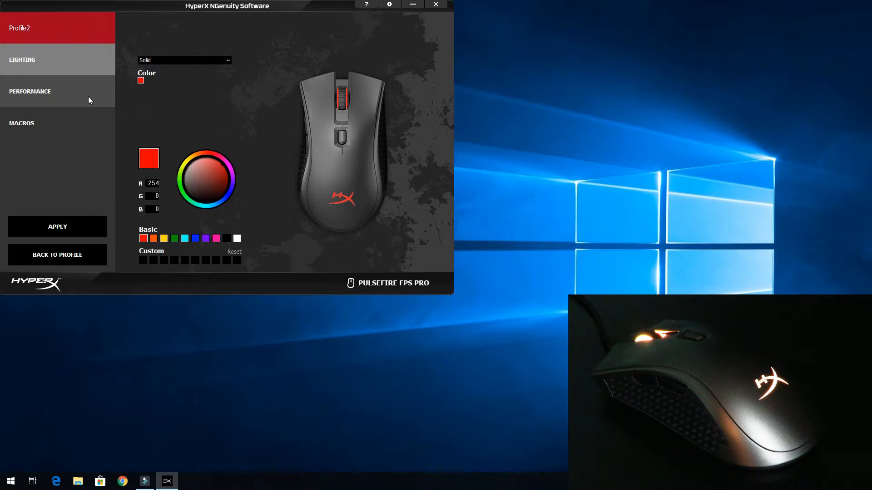
- Raise Profile2's first DPI sensitivity level to 16000 in Performance settings
{"action": "left_click", "coordinate": [30, 91]}
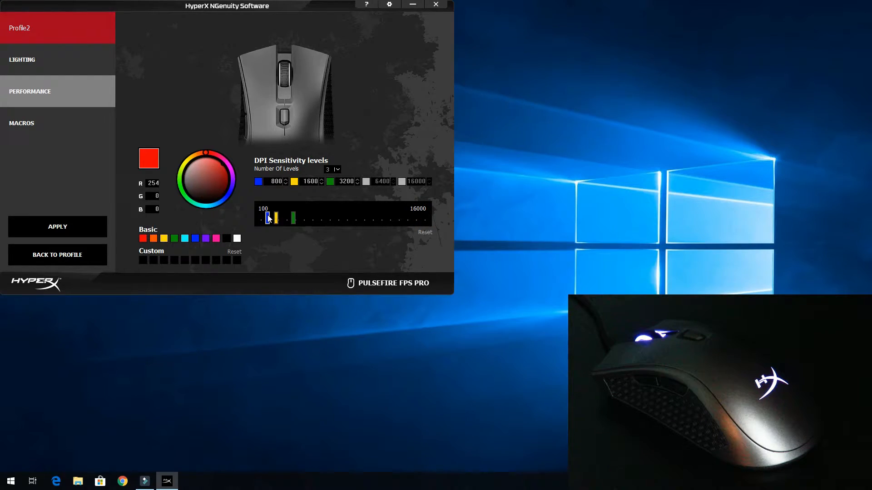
{"action": "left_click_drag", "start_coordinate": [267, 218], "coordinate": [425, 218]}
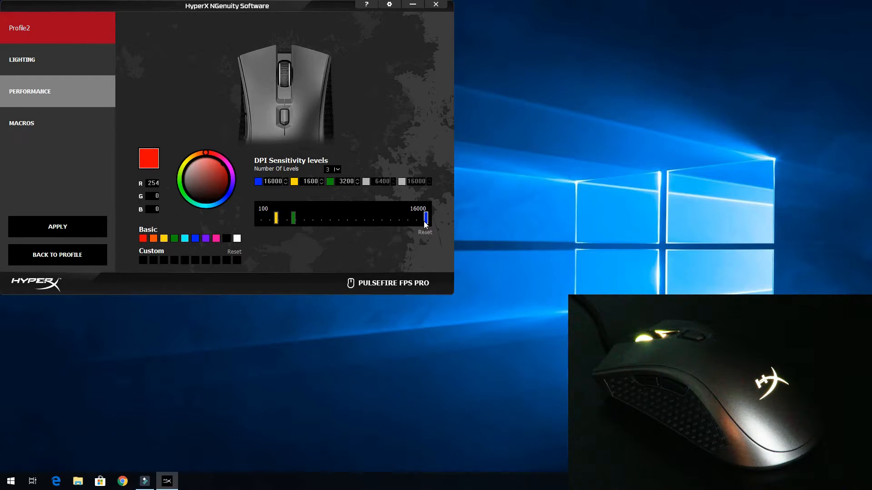
{"action": "mouse_move", "coordinate": [442, 48]}
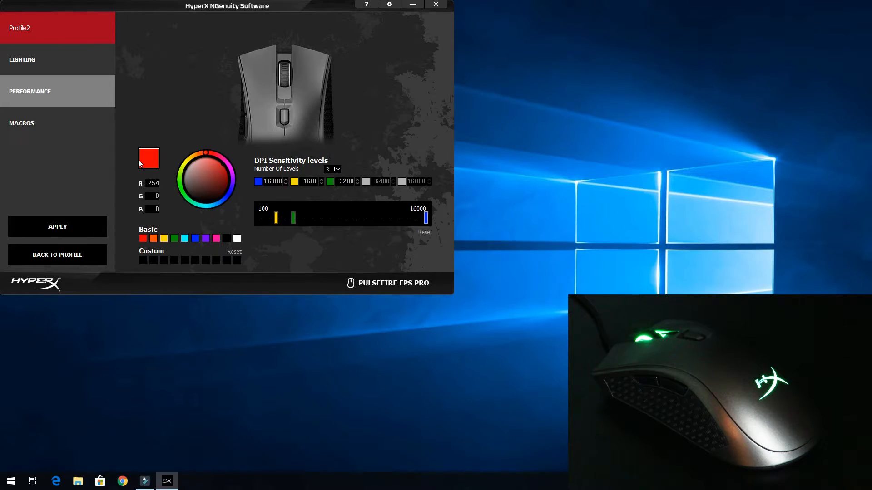
{"action": "mouse_move", "coordinate": [476, 252]}
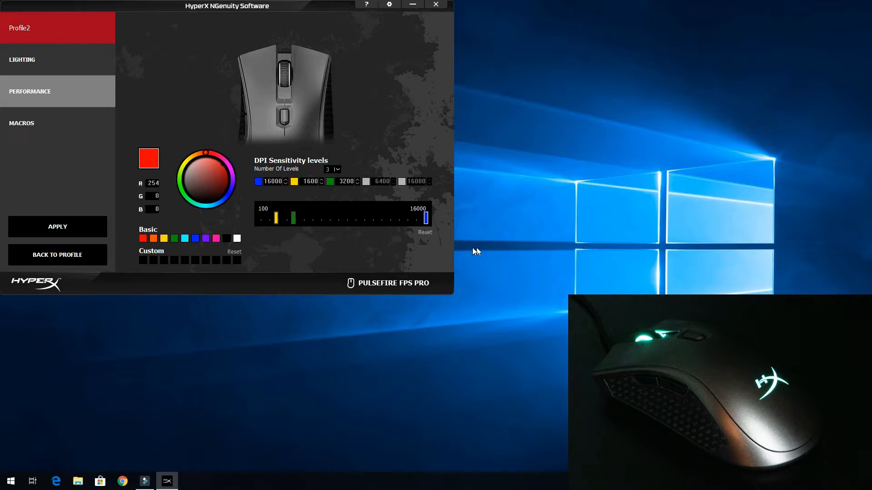
{"action": "mouse_move", "coordinate": [78, 115]}
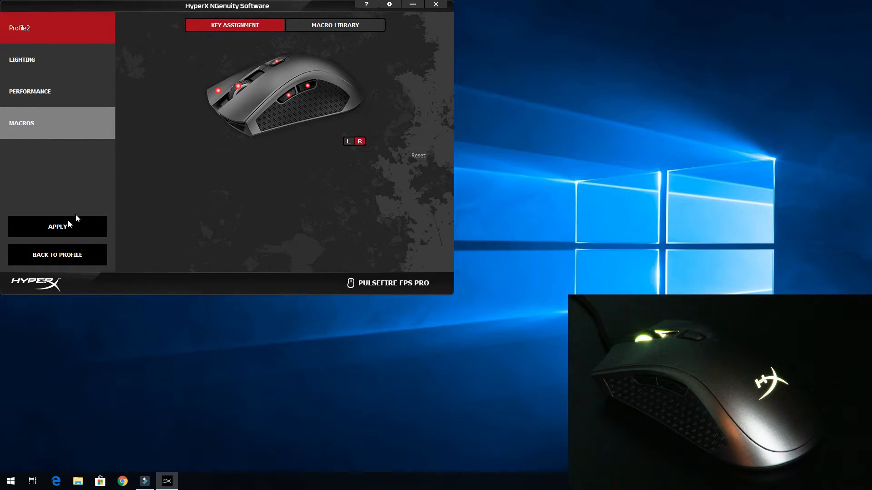
- Start recording keystrokes for Macro1 in the macro library
{"action": "left_click", "coordinate": [335, 25]}
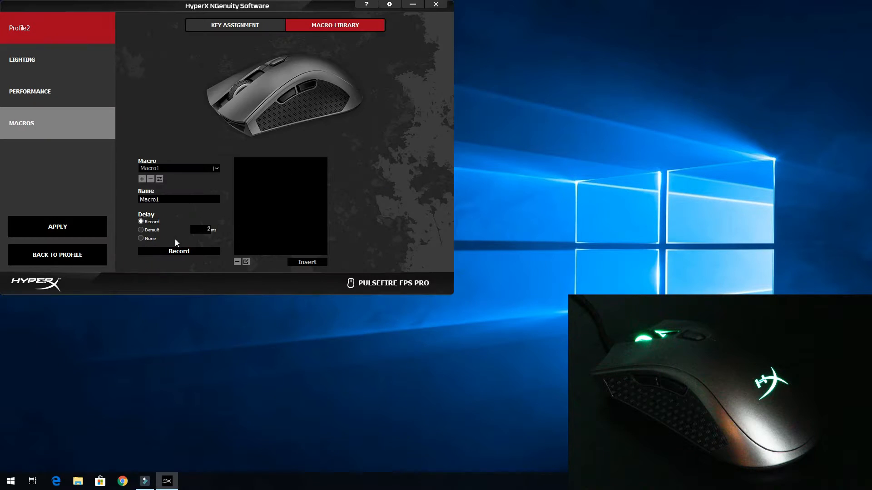
{"action": "mouse_move", "coordinate": [193, 216]}
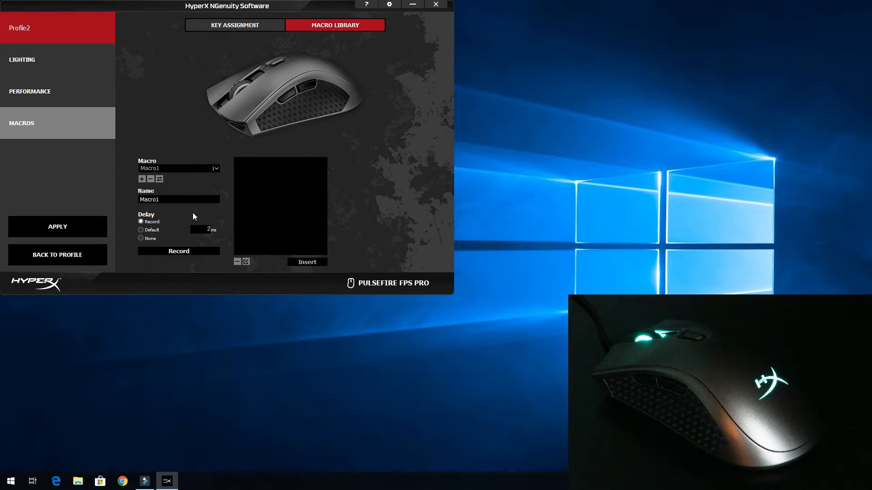
{"action": "left_click", "coordinate": [179, 252]}
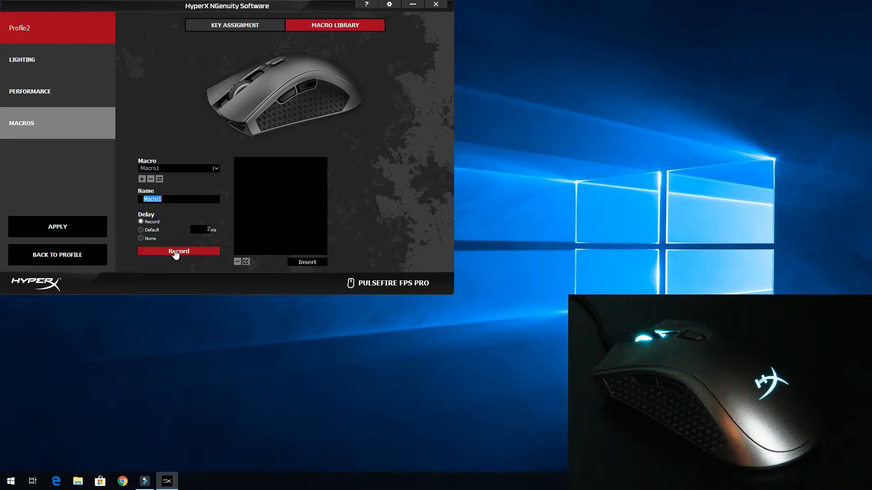
{"action": "left_click", "coordinate": [179, 252]}
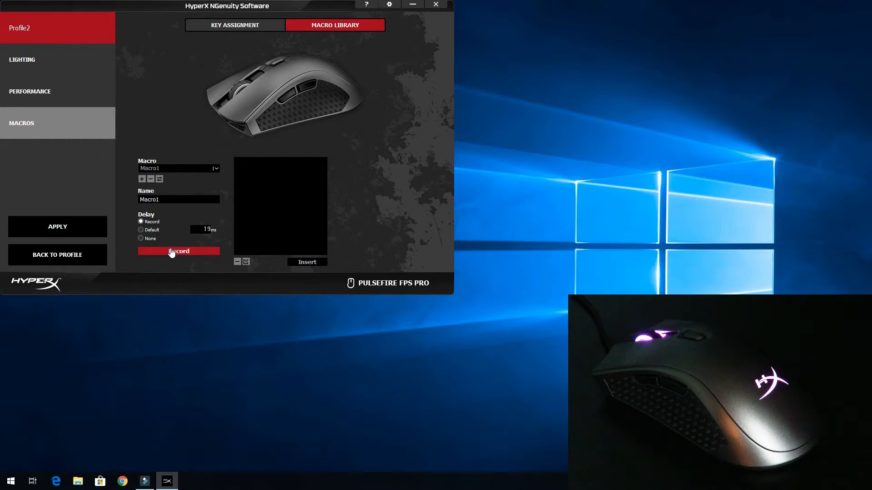
{"action": "left_click", "coordinate": [178, 252]}
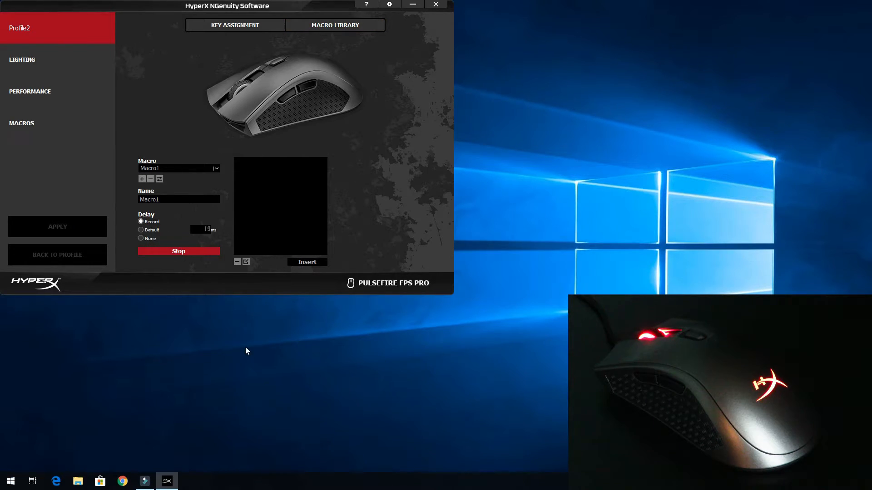
- Enter the sample text hcbse,hcb in Notepad and close the note so Macro1 captures it
{"action": "left_click", "coordinate": [714, 223]}
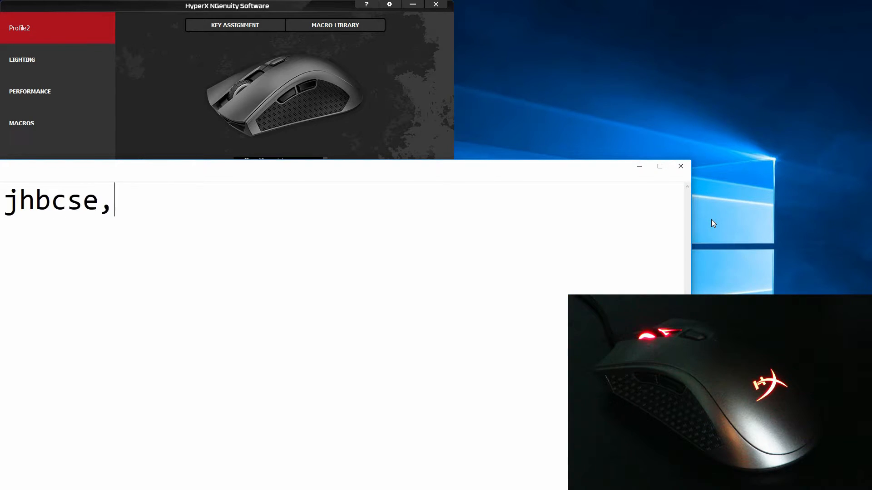
{"action": "type", "text": "hcbse,hcb"}
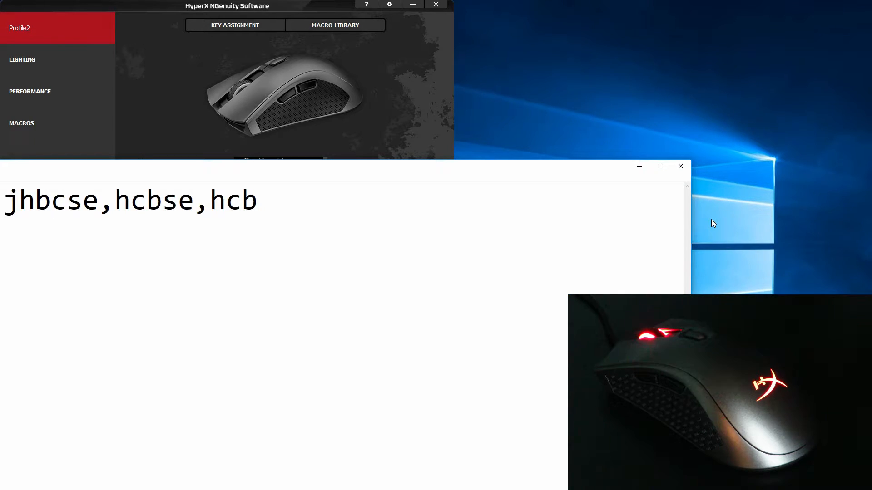
{"action": "left_click", "coordinate": [679, 165]}
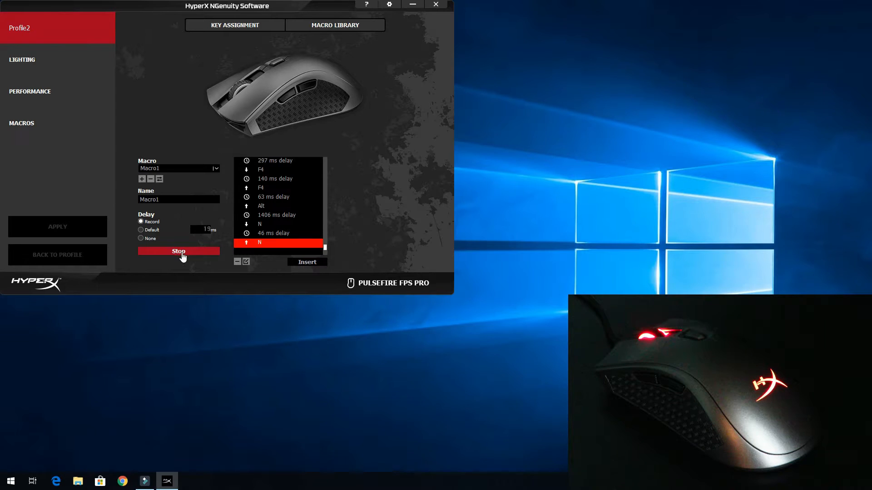
- Stop recording Macro1 and switch to Profile2's key assignment page
{"action": "left_click", "coordinate": [179, 251]}
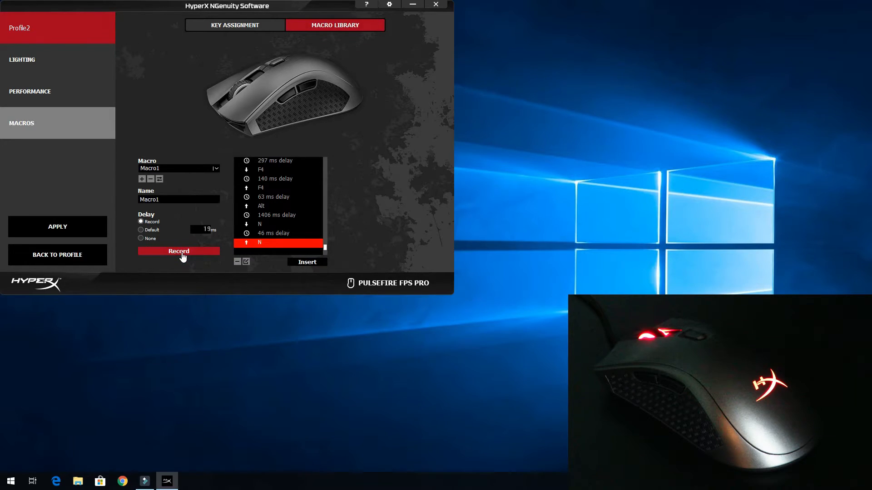
{"action": "left_click", "coordinate": [178, 250]}
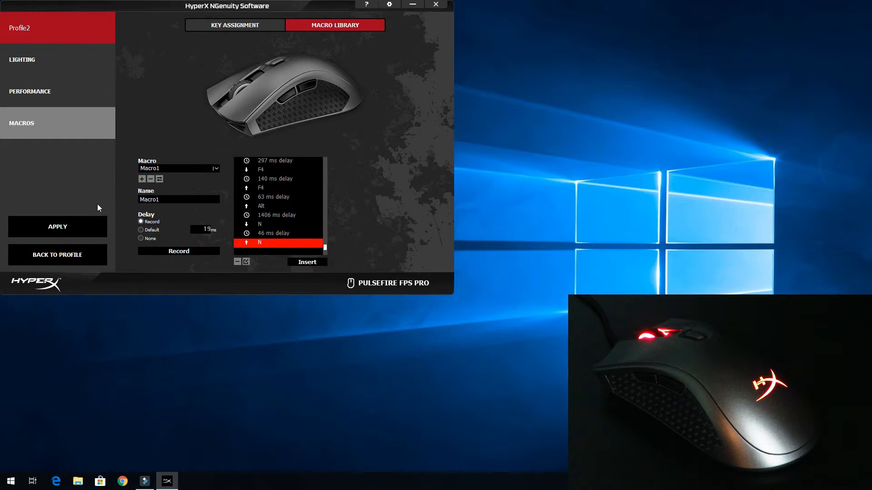
{"action": "left_click", "coordinate": [234, 25]}
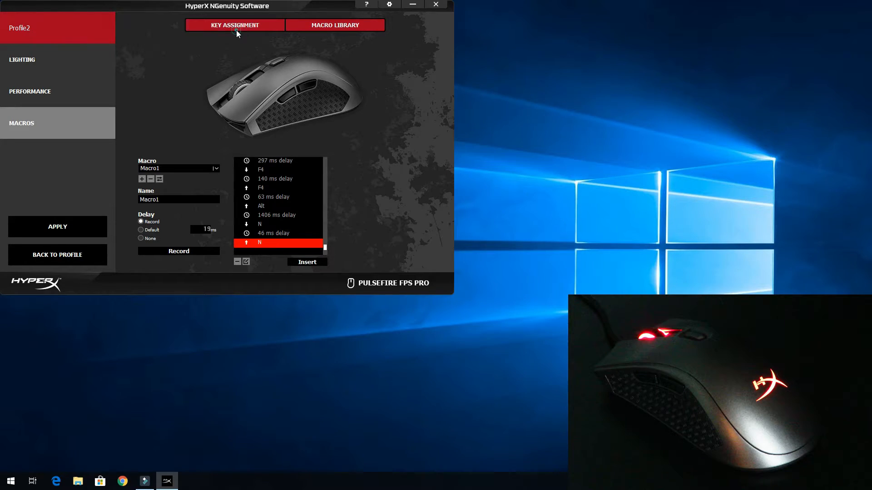
{"action": "left_click", "coordinate": [234, 26]}
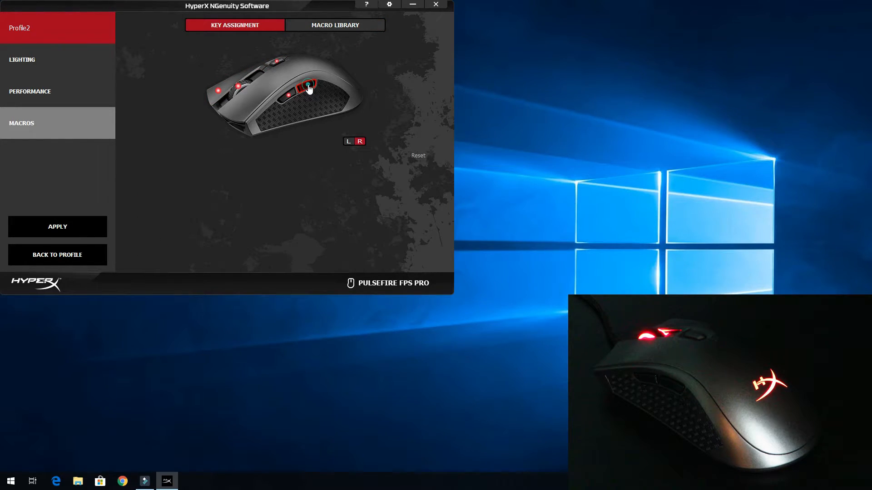
- Assign the forward side button to play recorded macro Macro1 once and save
{"action": "left_click", "coordinate": [307, 89]}
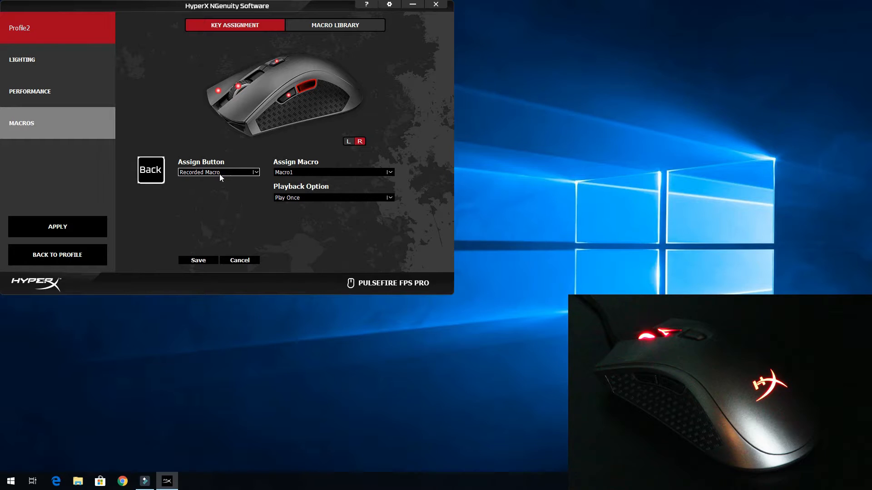
{"action": "left_click", "coordinate": [218, 172]}
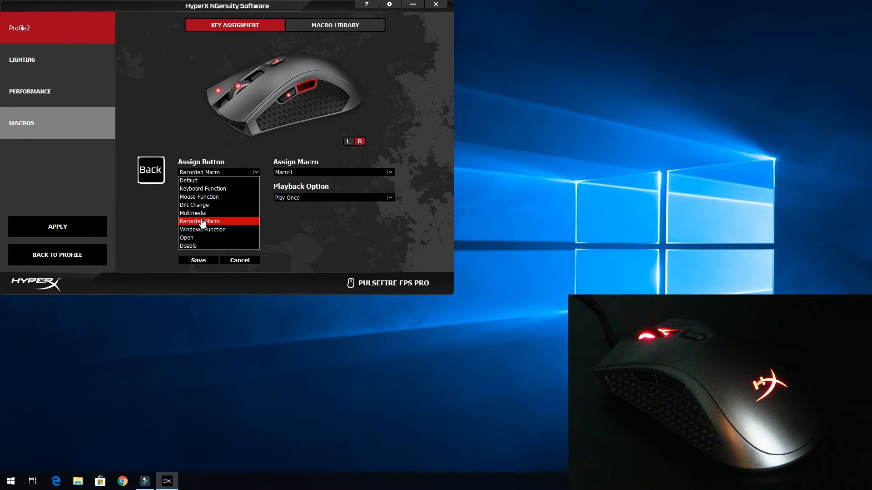
{"action": "left_click", "coordinate": [199, 220]}
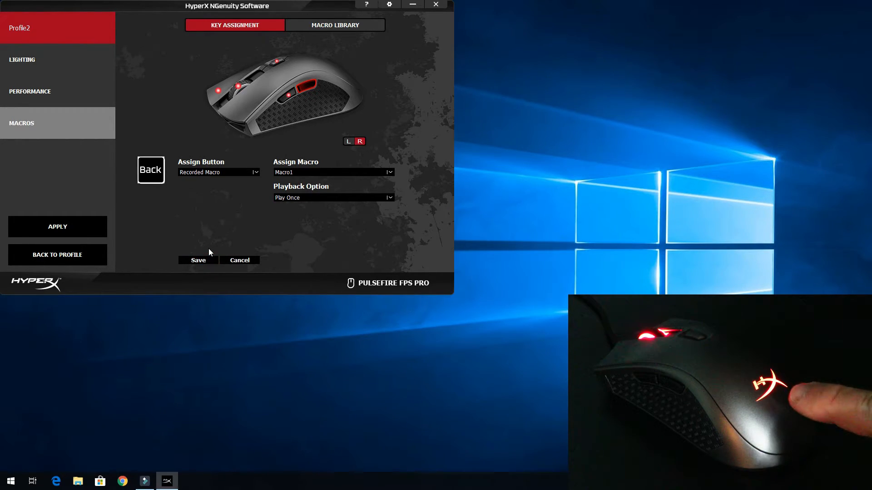
{"action": "left_click", "coordinate": [197, 261]}
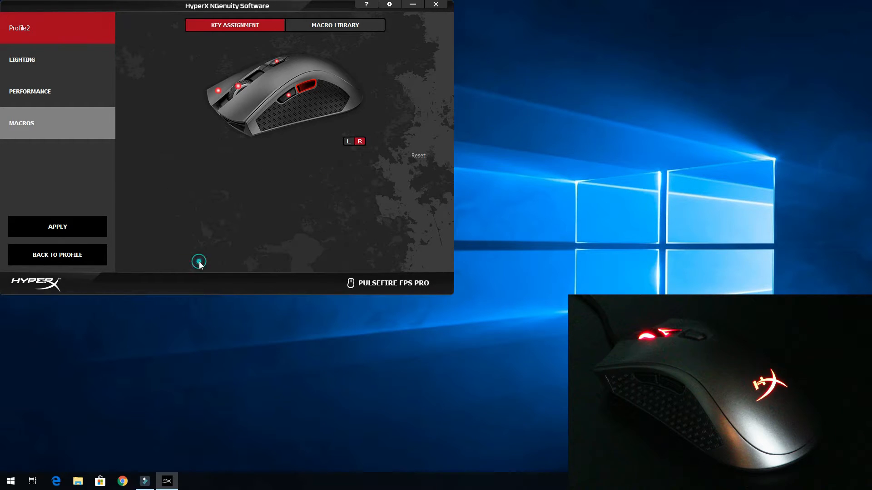
{"action": "mouse_move", "coordinate": [57, 227]}
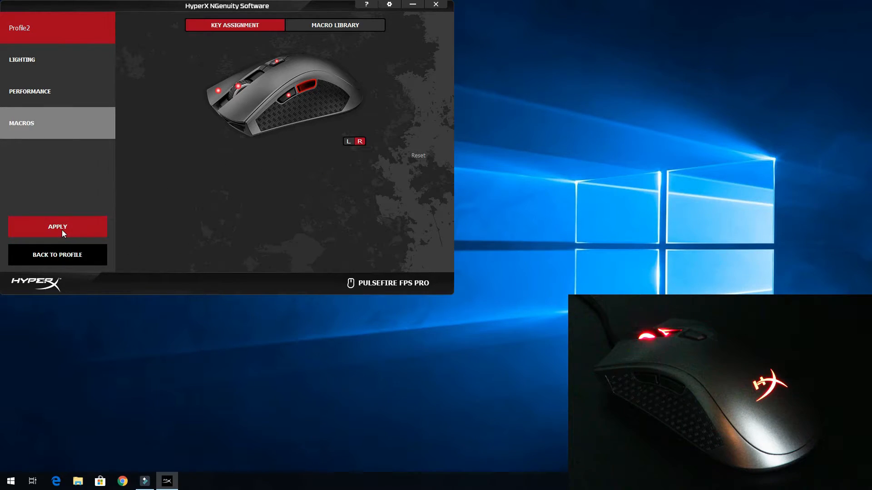
- Apply Profile2's Macro1 button assignment to the mouse
{"action": "left_click", "coordinate": [58, 227]}
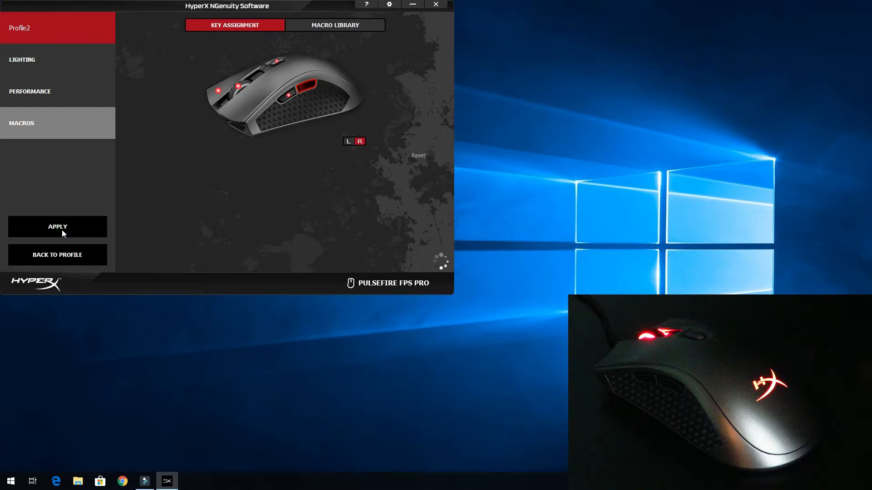
{"action": "left_click", "coordinate": [57, 227]}
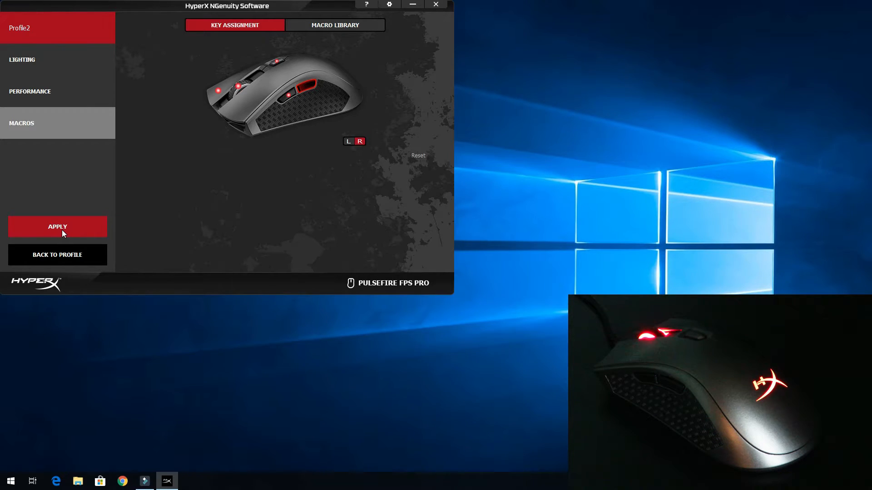
{"action": "left_click", "coordinate": [58, 227]}
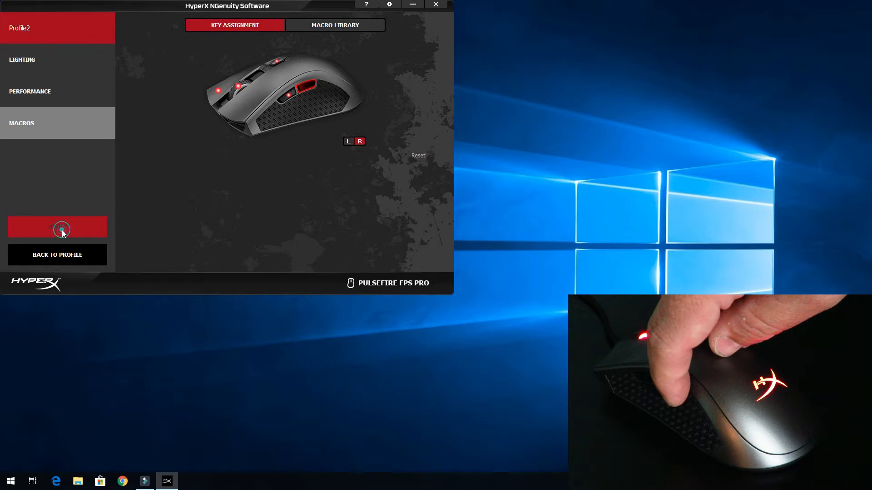
{"action": "left_click", "coordinate": [58, 227]}
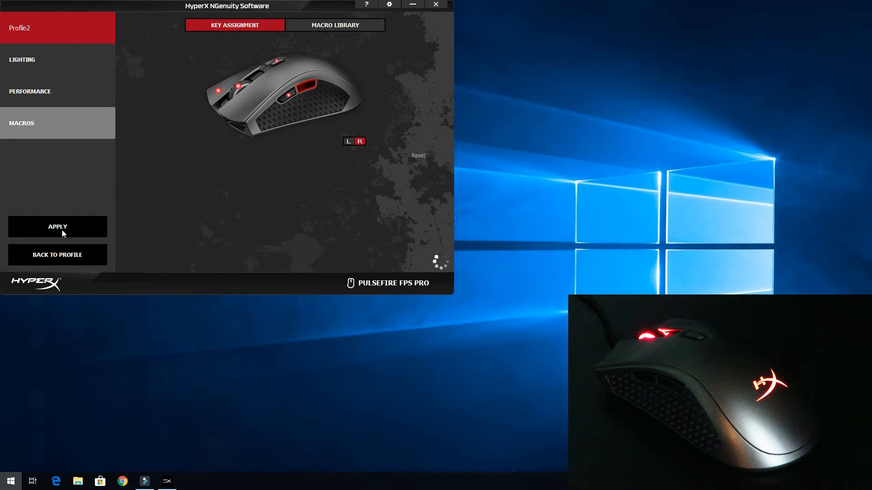
- Test the forward button in a new Notepad note, producing hcse,hcbse,hcb, and close without saving
{"action": "type", "text": "no"}
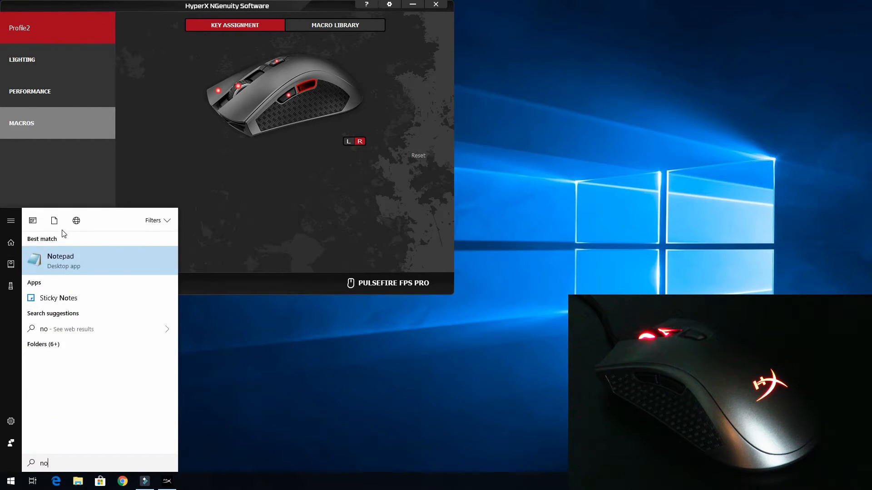
{"action": "left_click", "coordinate": [59, 260]}
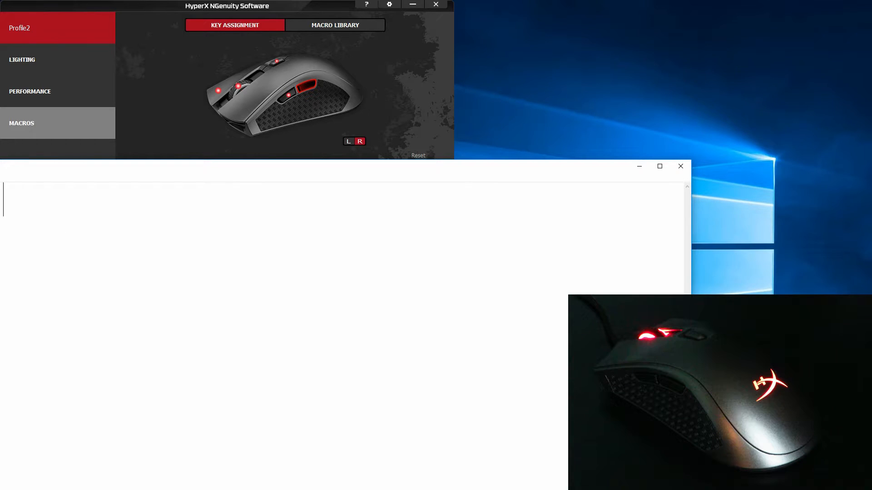
{"action": "type", "text": "hcse,hcbse,hcb"}
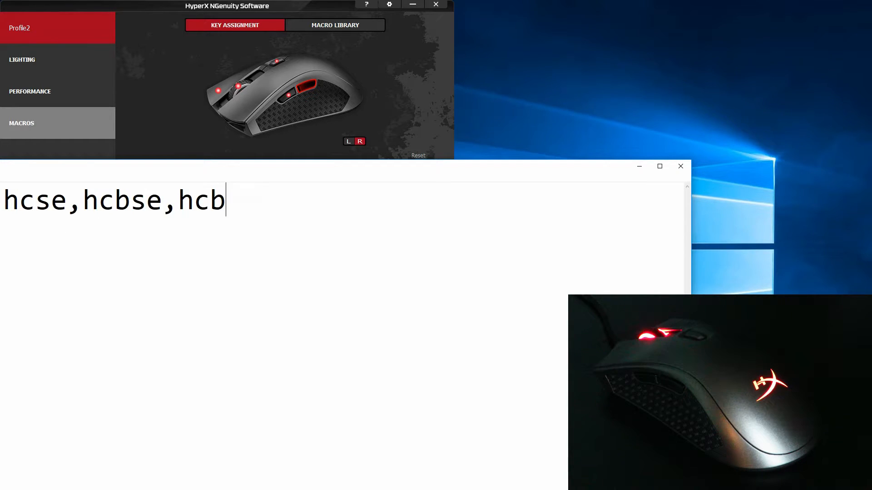
{"action": "left_click", "coordinate": [680, 165]}
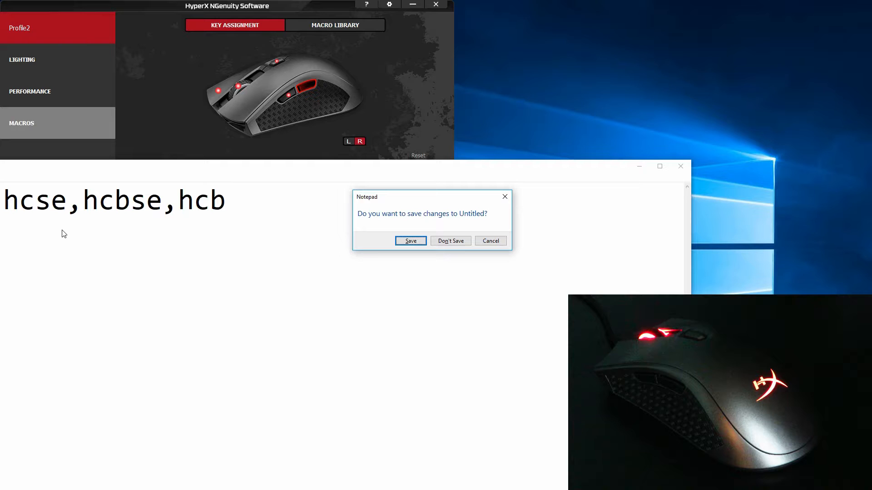
{"action": "left_click", "coordinate": [450, 241]}
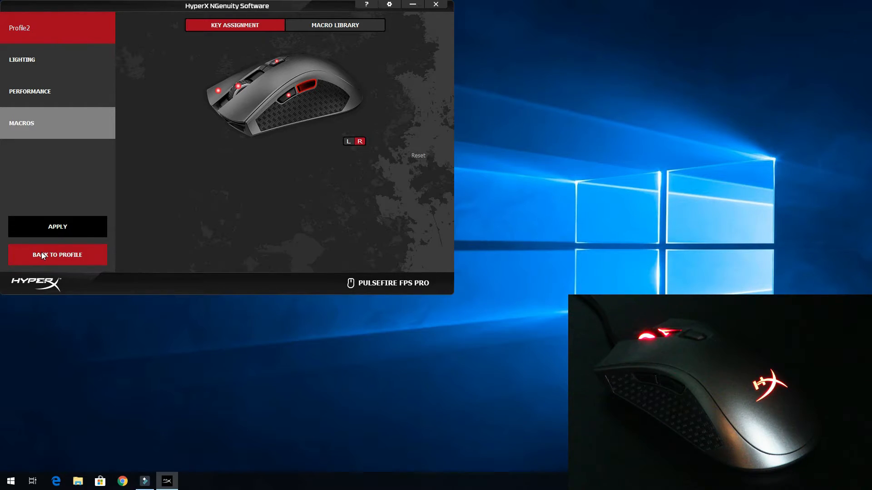
- Create a new profile Profile3 with a cropped screenshot icon and begin adding a linked application
{"action": "left_click", "coordinate": [57, 254]}
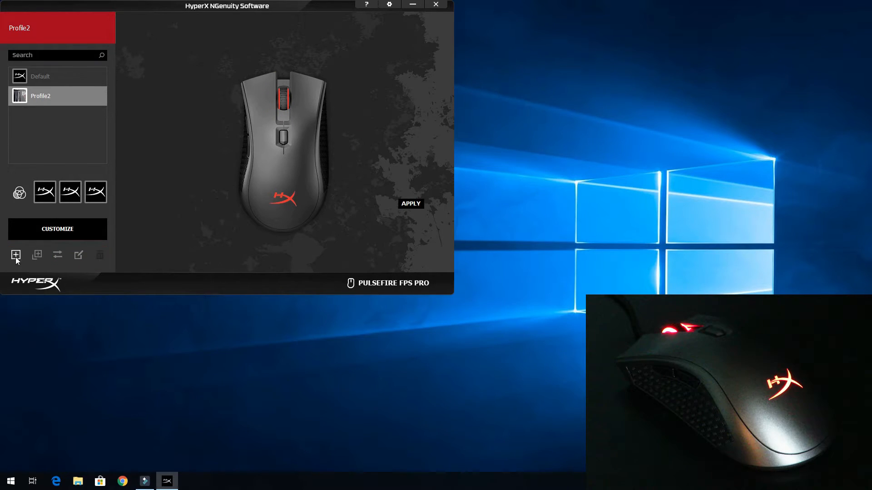
{"action": "mouse_move", "coordinate": [16, 255]}
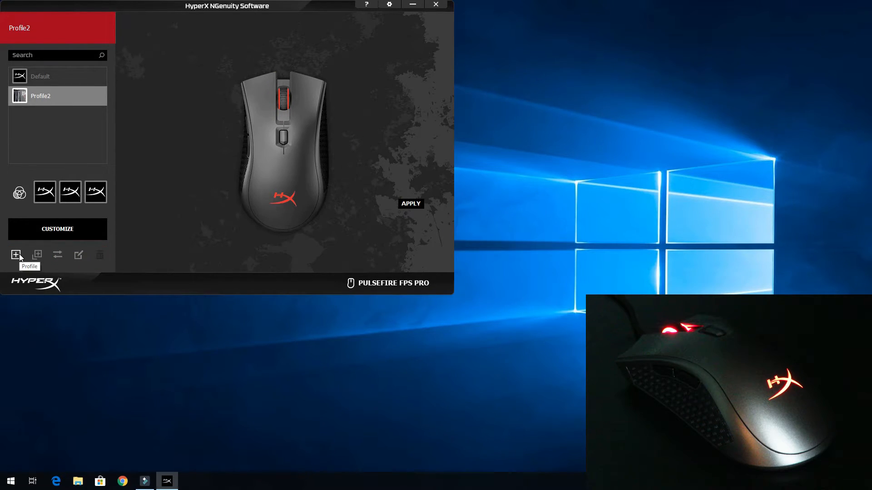
{"action": "left_click", "coordinate": [16, 254]}
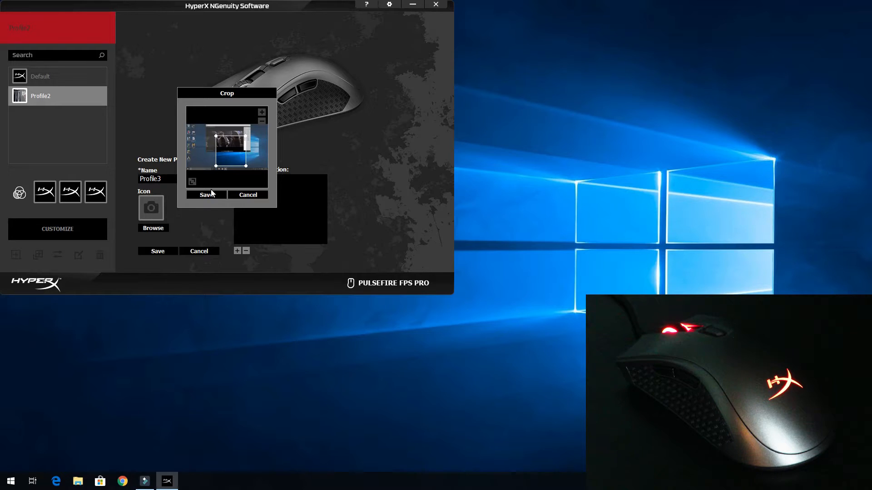
{"action": "left_click", "coordinate": [206, 194]}
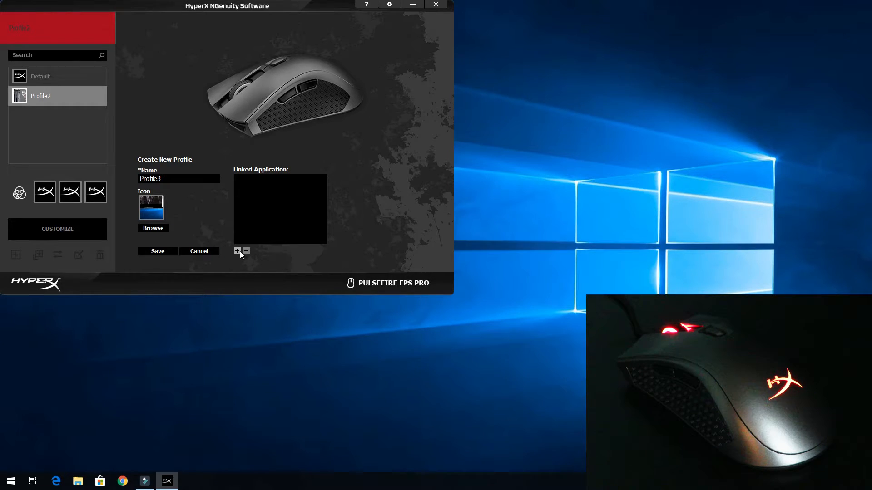
{"action": "left_click", "coordinate": [153, 228]}
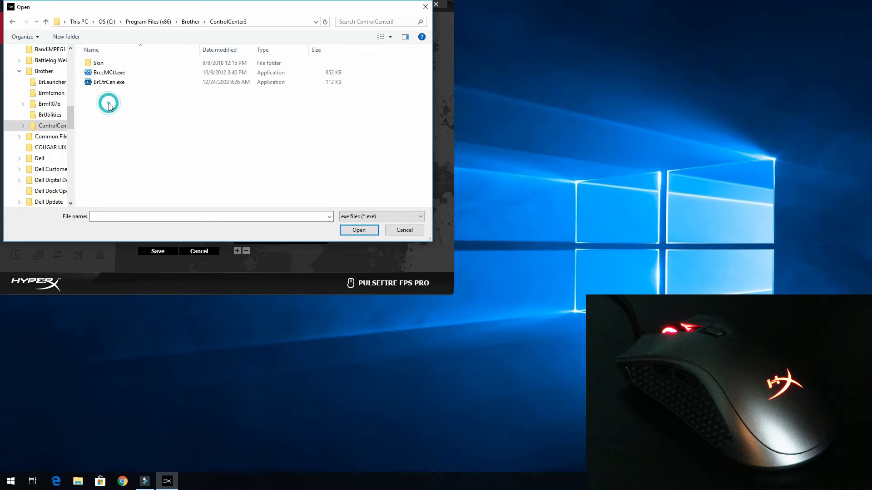
- Select BrccMCtl.exe in Brother's ControlCenter3 folder as Profile3's linked application
{"action": "left_click", "coordinate": [109, 82]}
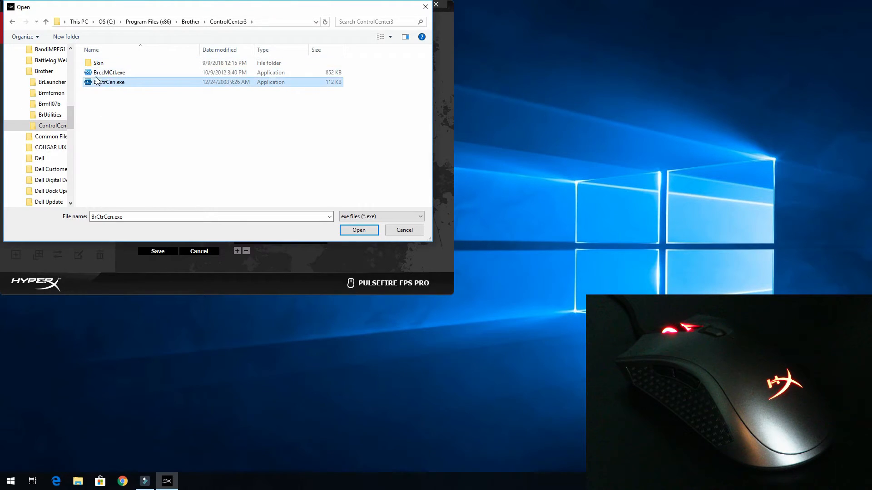
{"action": "right_click", "coordinate": [108, 72]}
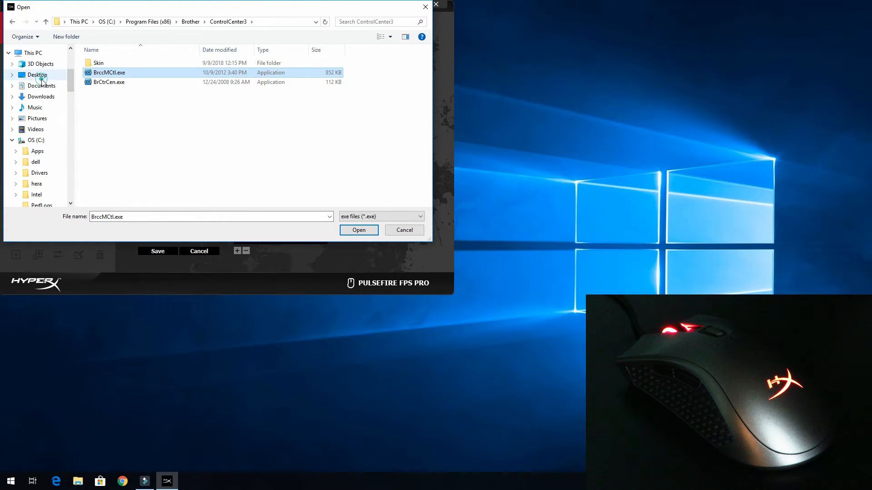
{"action": "left_click", "coordinate": [358, 230]}
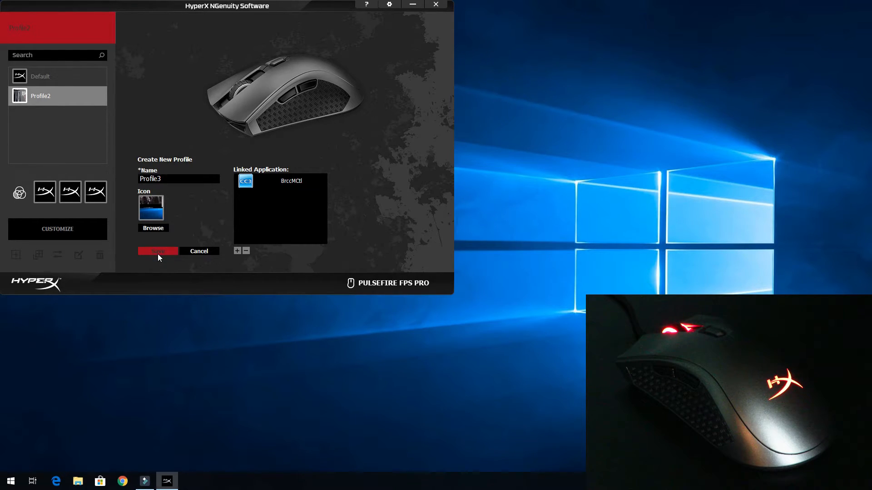
- Save Profile3, switch to Profile2 and back, ending on Profile3's solid red lighting settings
{"action": "left_click", "coordinate": [157, 251]}
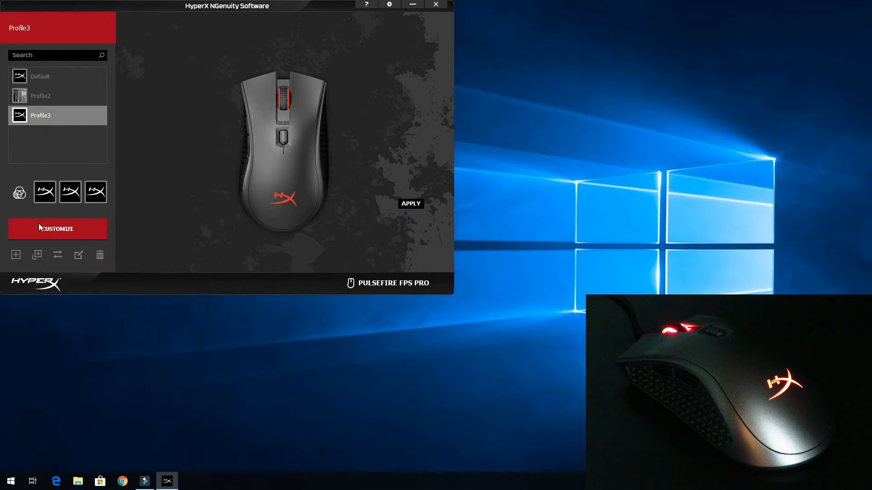
{"action": "left_click", "coordinate": [40, 95]}
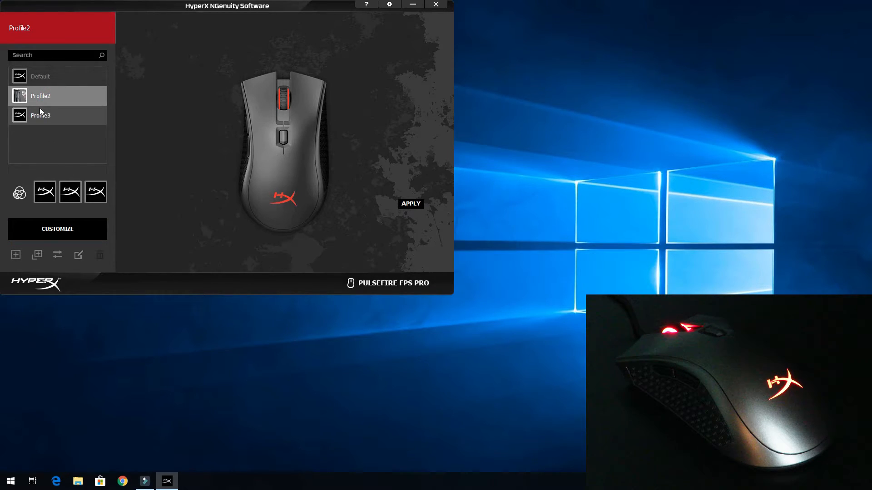
{"action": "left_click", "coordinate": [40, 115]}
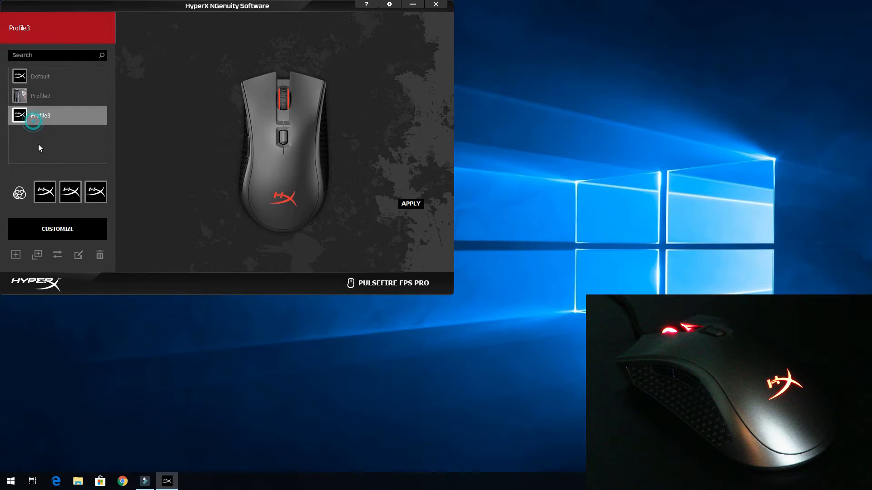
{"action": "left_click", "coordinate": [57, 229]}
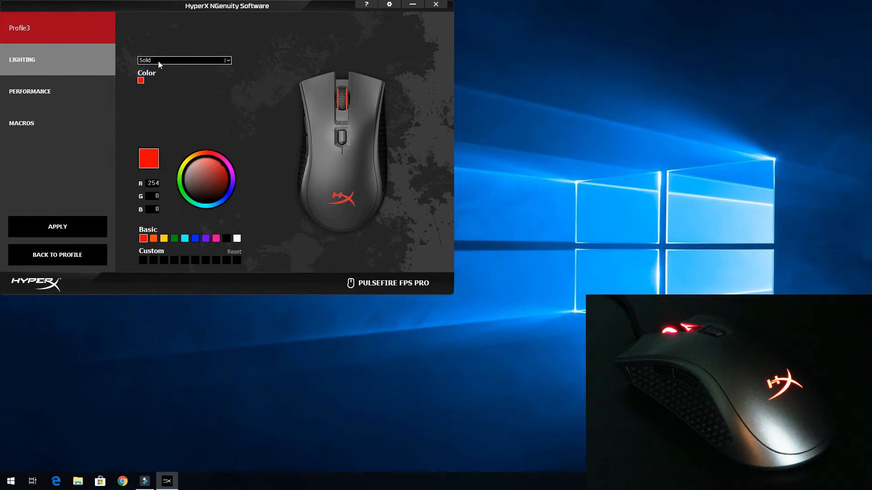
- Set Profile3's lighting to Breathing with spectrum colours red, green and purple
{"action": "left_click", "coordinate": [183, 60]}
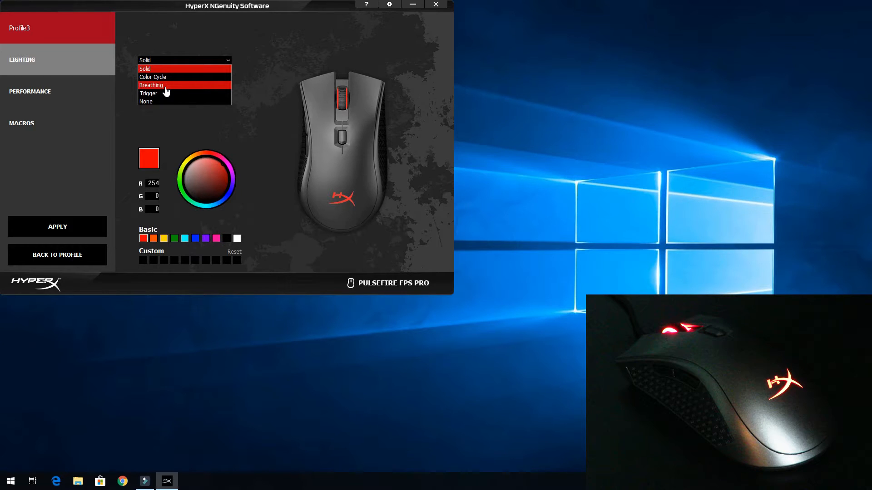
{"action": "mouse_move", "coordinate": [160, 93]}
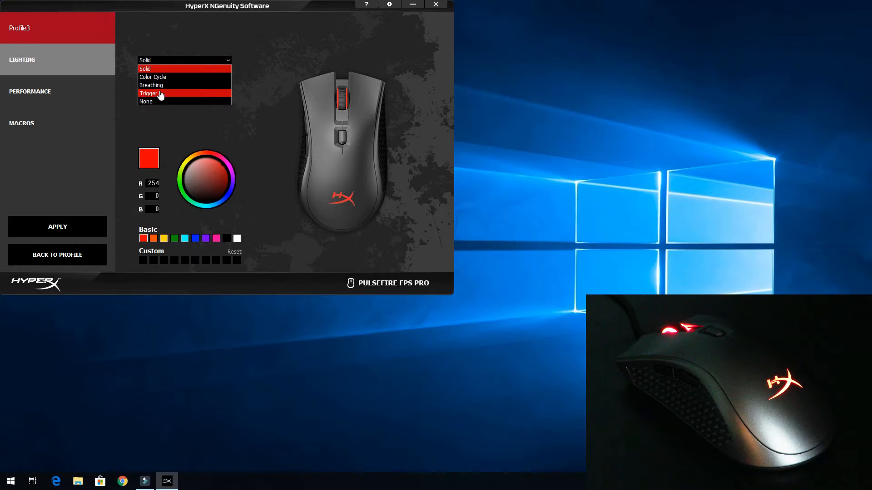
{"action": "left_click", "coordinate": [152, 86]}
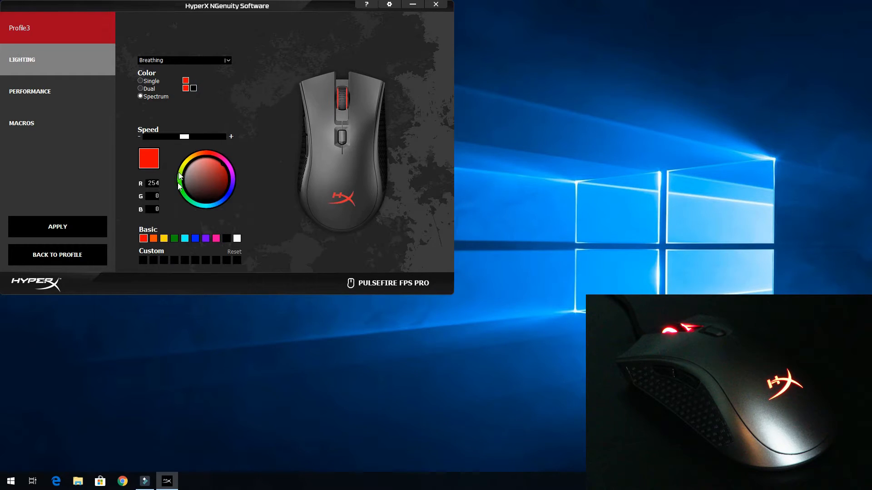
{"action": "left_click", "coordinate": [174, 239]}
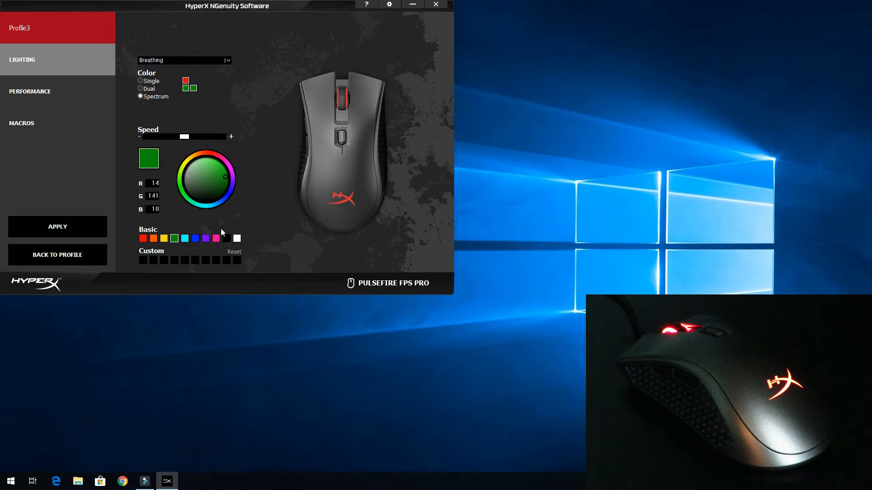
{"action": "left_click", "coordinate": [216, 239]}
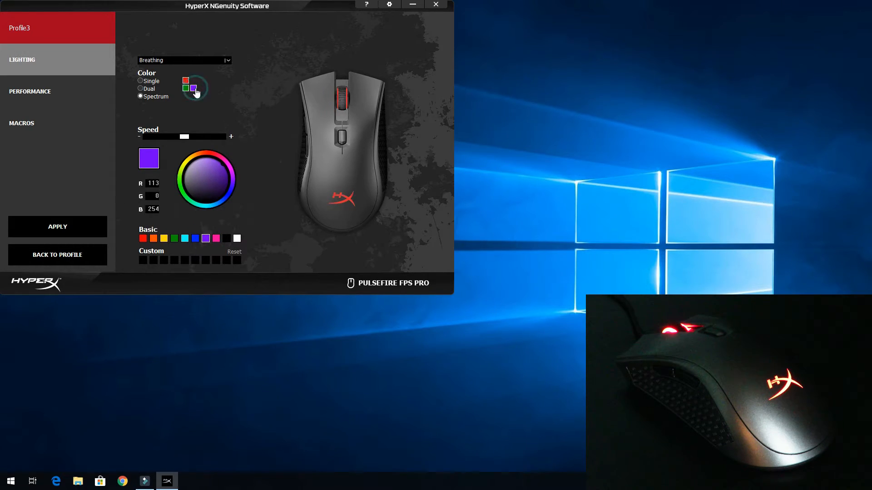
{"action": "mouse_move", "coordinate": [144, 126]}
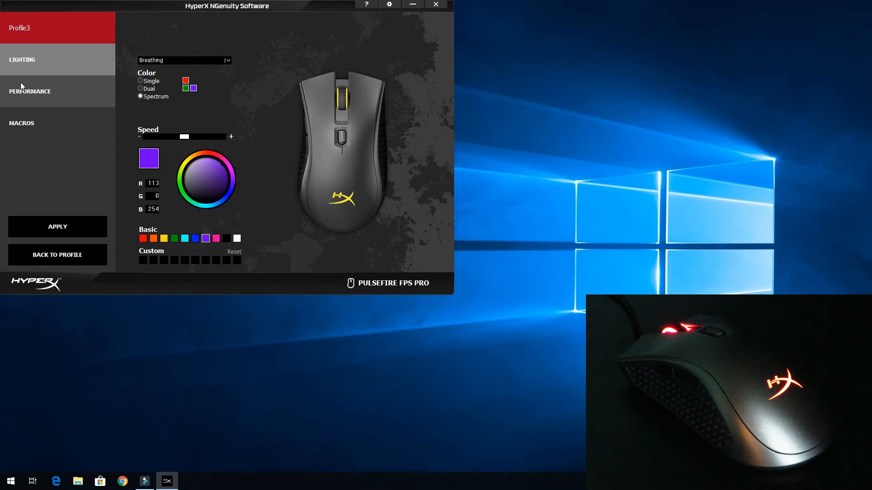
- Raise Profile3's second DPI sensitivity level to 8350 in Performance
{"action": "left_click", "coordinate": [29, 91]}
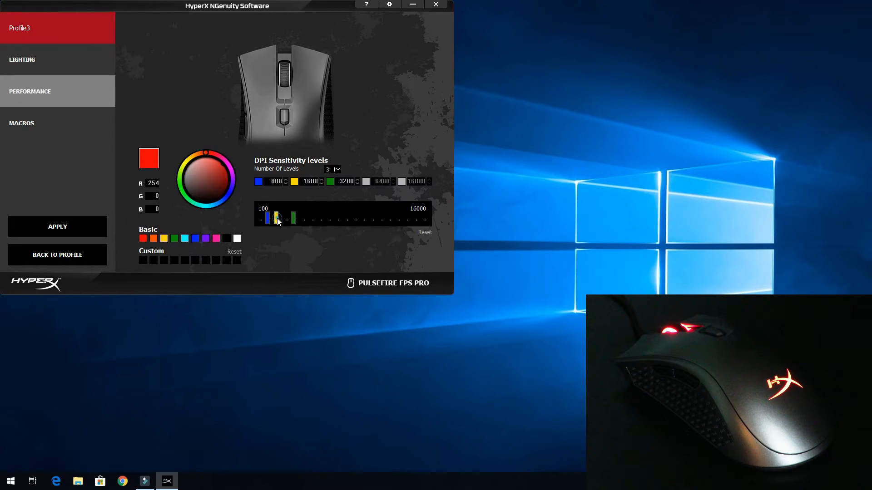
{"action": "left_click_drag", "start_coordinate": [277, 218], "coordinate": [346, 218]}
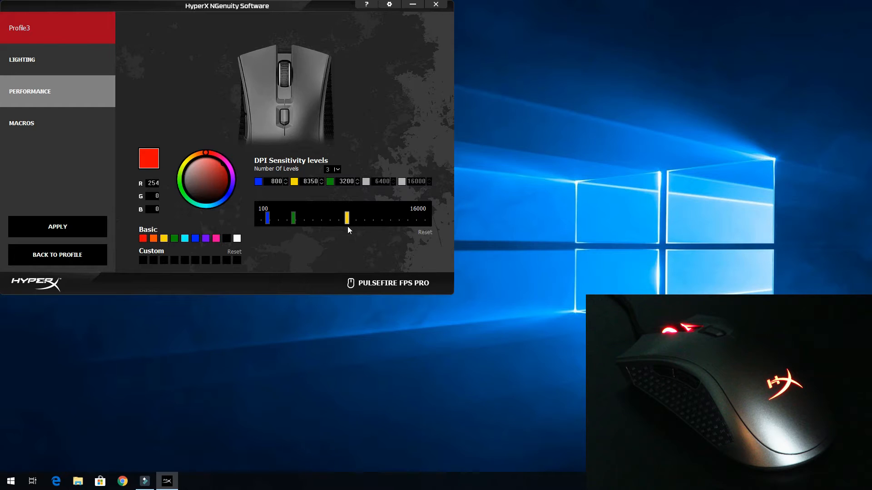
{"action": "mouse_move", "coordinate": [66, 128]}
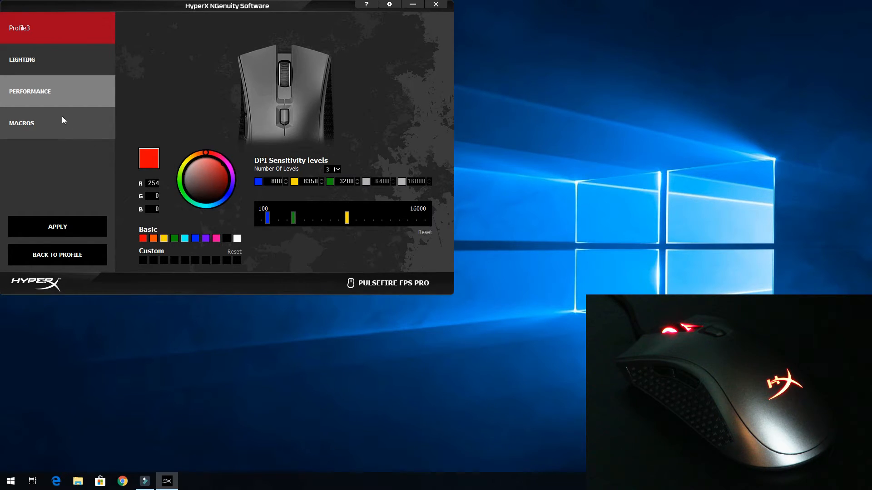
{"action": "left_click", "coordinate": [22, 122]}
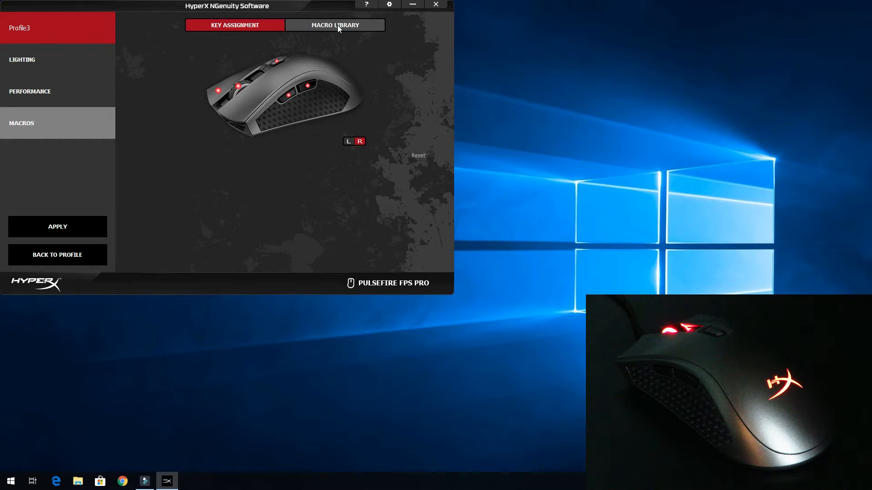
- In the Macro Library, create a new empty macro and name it iggy1(1)
{"action": "left_click", "coordinate": [334, 26]}
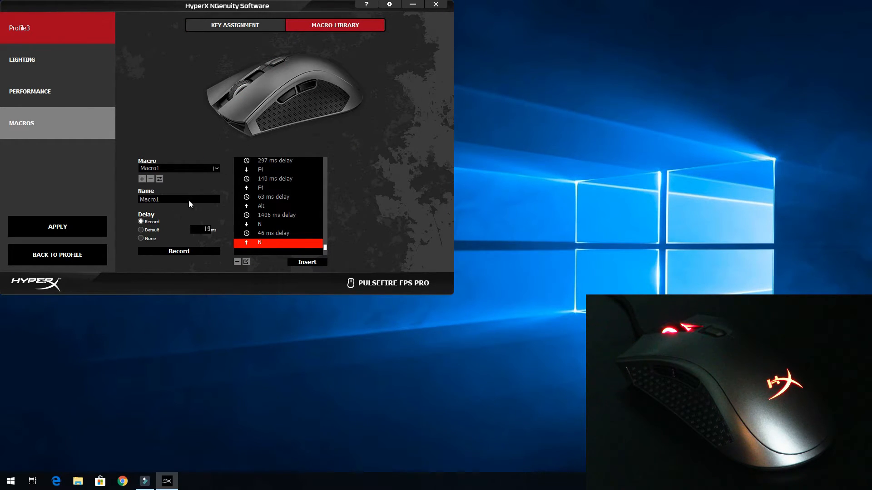
{"action": "double_click", "coordinate": [152, 199]}
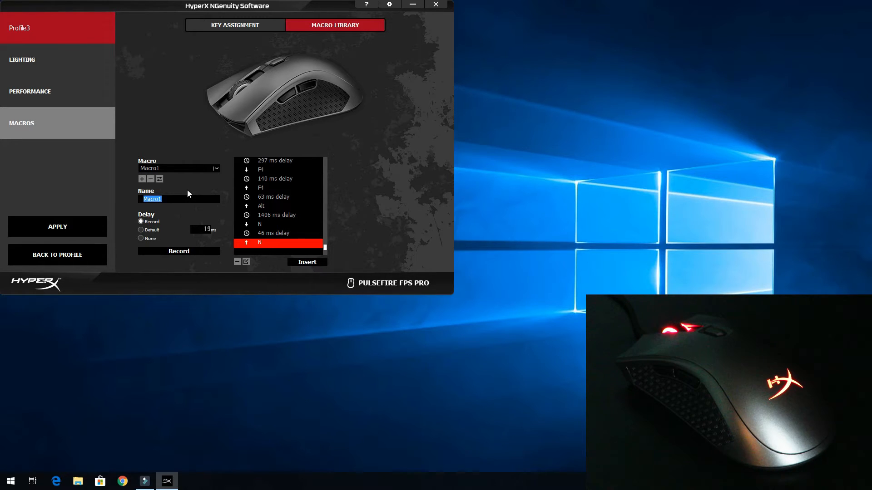
{"action": "type", "text": "iggy1"}
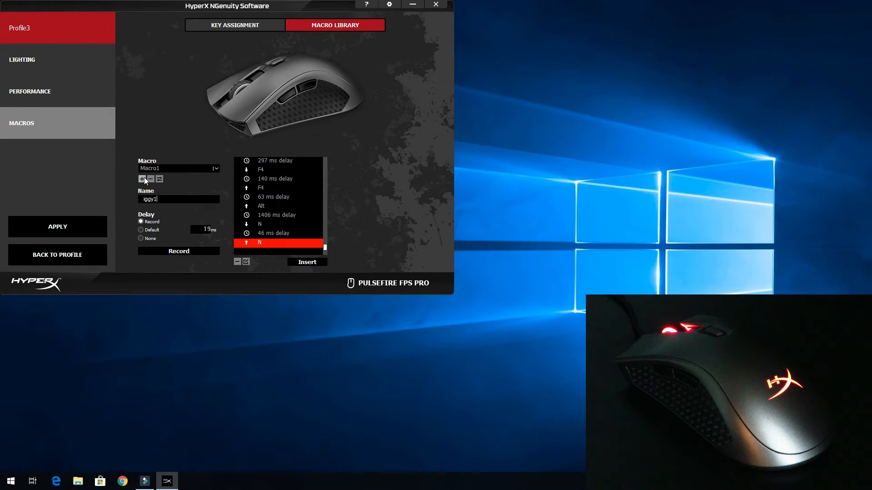
{"action": "left_click", "coordinate": [150, 179]}
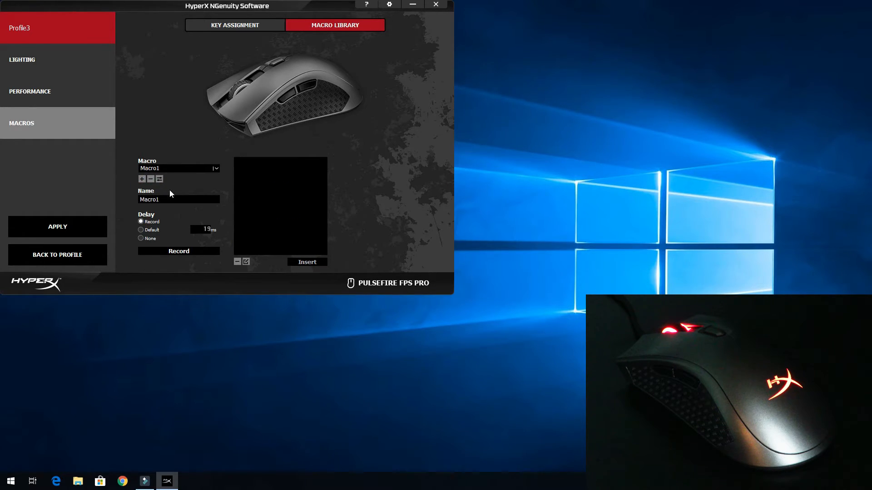
{"action": "left_click", "coordinate": [149, 179]}
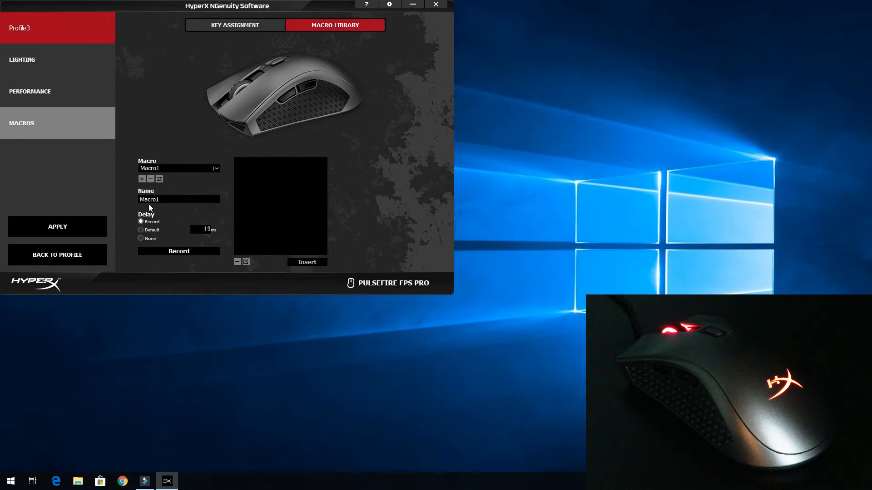
{"action": "left_click", "coordinate": [178, 199]}
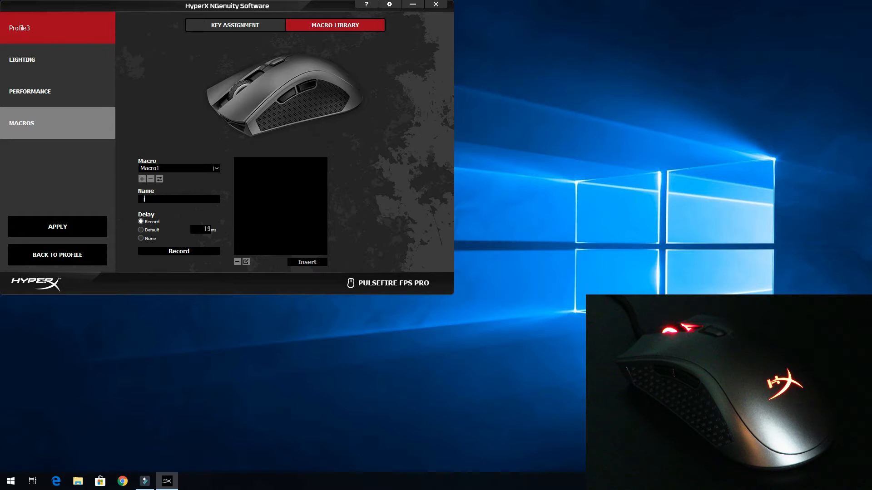
{"action": "type", "text": "iggy1(1)"}
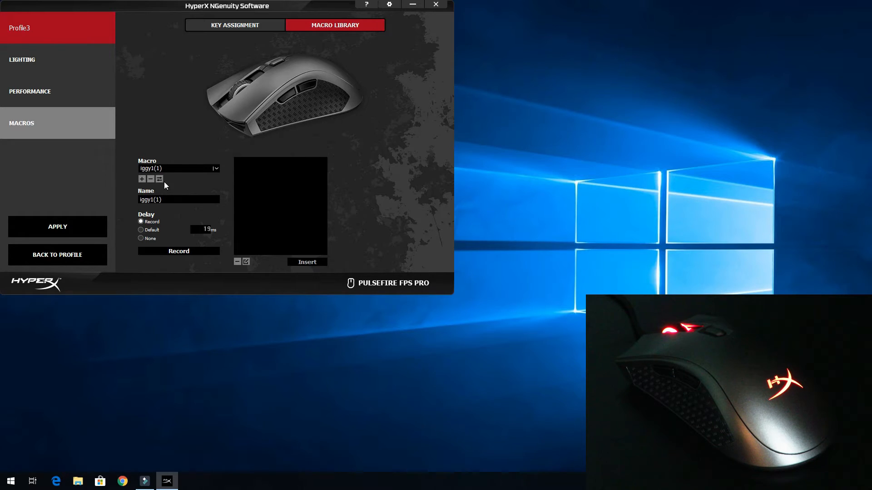
{"action": "mouse_move", "coordinate": [173, 261]}
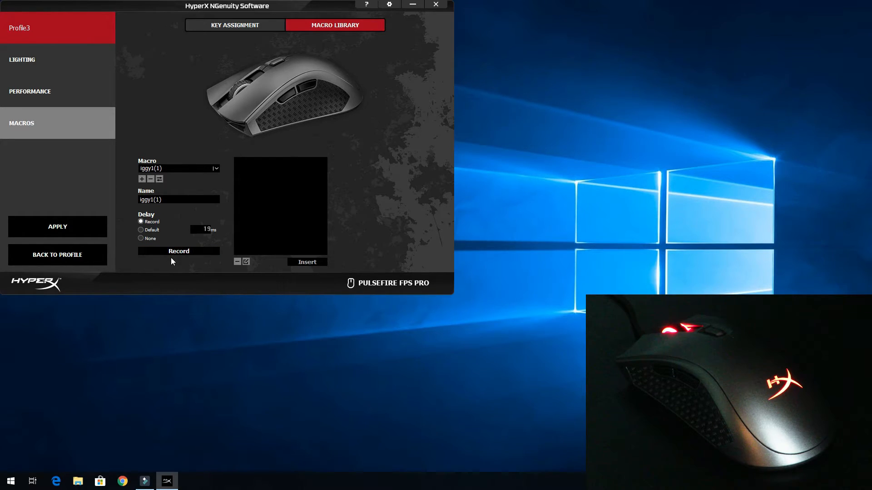
- Record keystrokes into iggy1(1), ending with Alt, F4 and Enter, then stop recording
{"action": "left_click", "coordinate": [178, 251]}
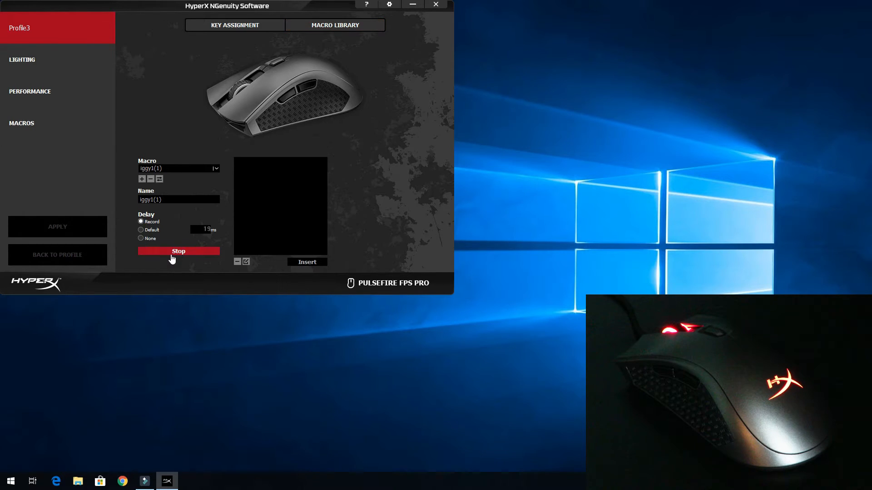
{"action": "left_click", "coordinate": [689, 214]}
{"action": "type", "text": "c"}
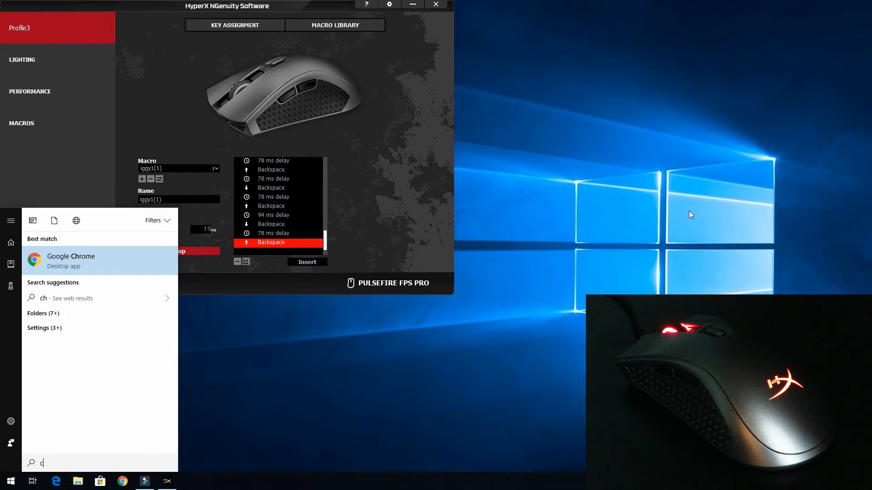
{"action": "type", "text": "e"}
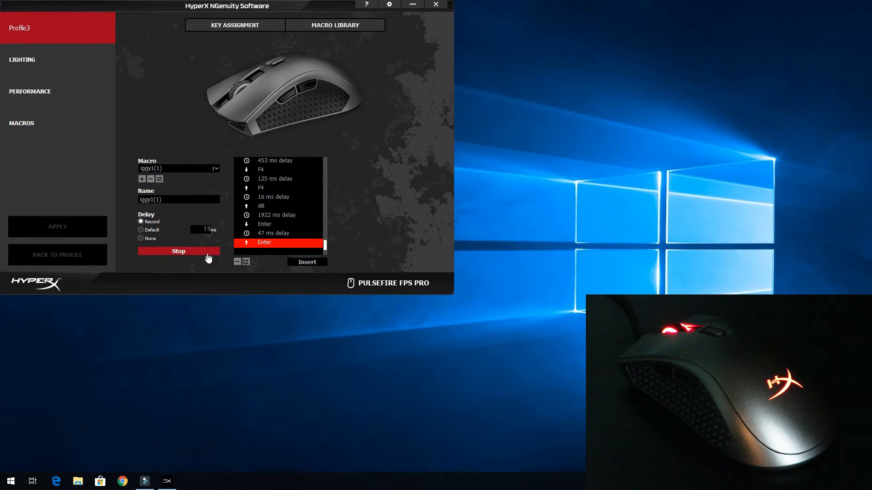
{"action": "left_click", "coordinate": [179, 252]}
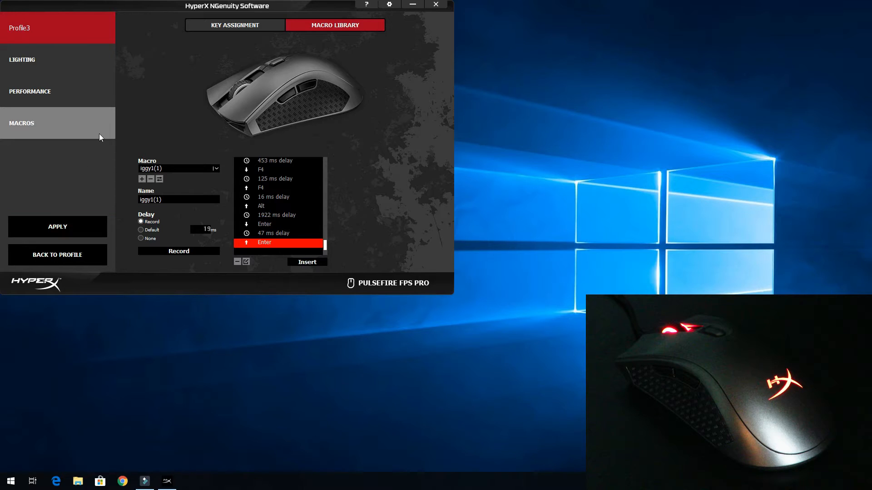
- Assign the forward button to play recorded macro iggy1(1) once, save, and apply to the mouse
{"action": "left_click", "coordinate": [234, 26]}
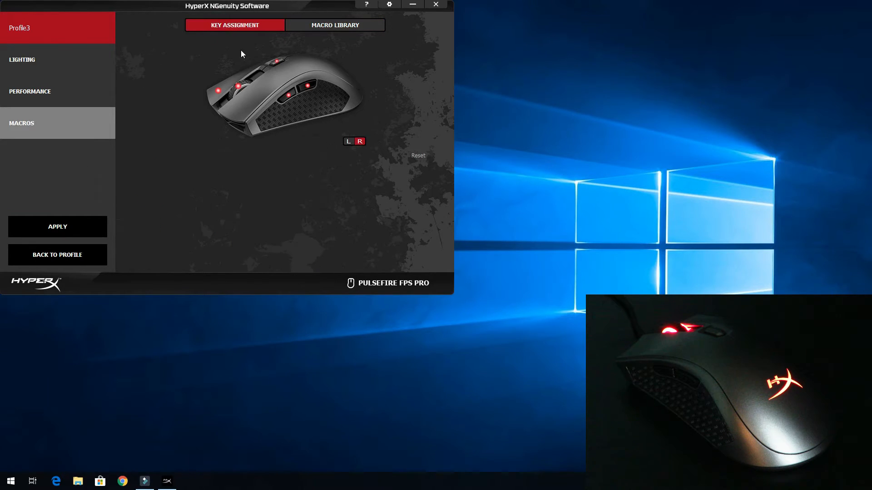
{"action": "mouse_move", "coordinate": [286, 95]}
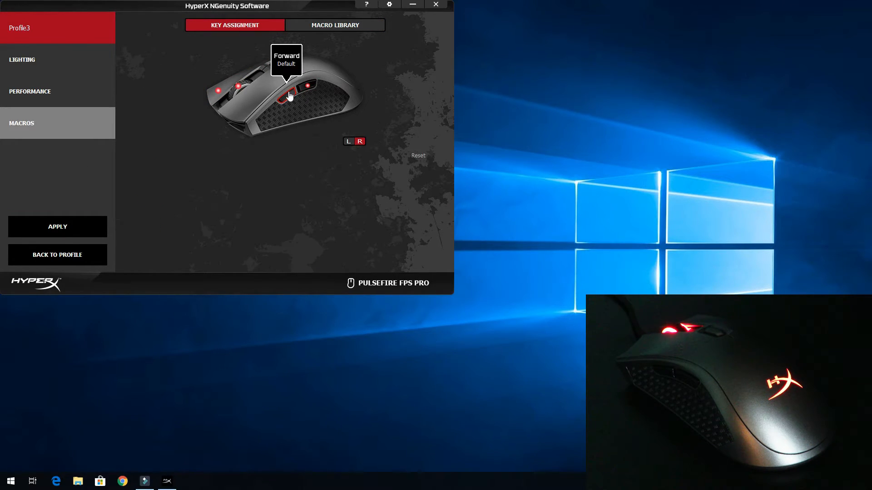
{"action": "left_click", "coordinate": [288, 96]}
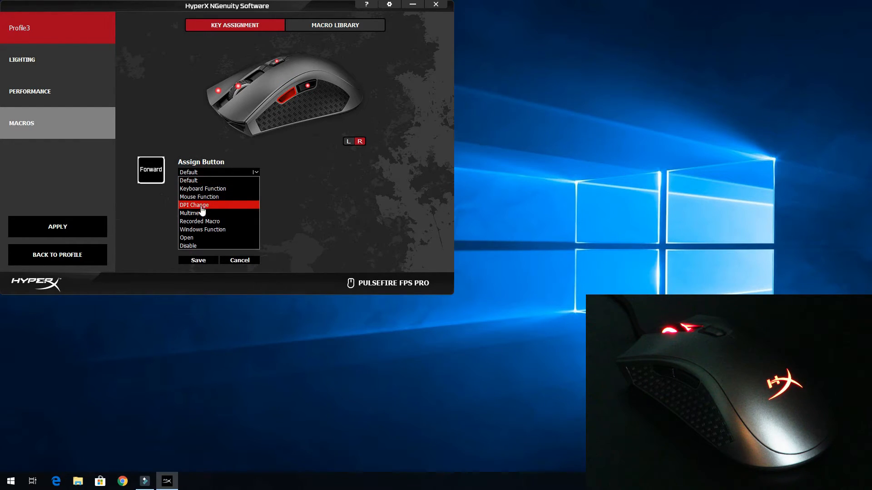
{"action": "left_click", "coordinate": [200, 222]}
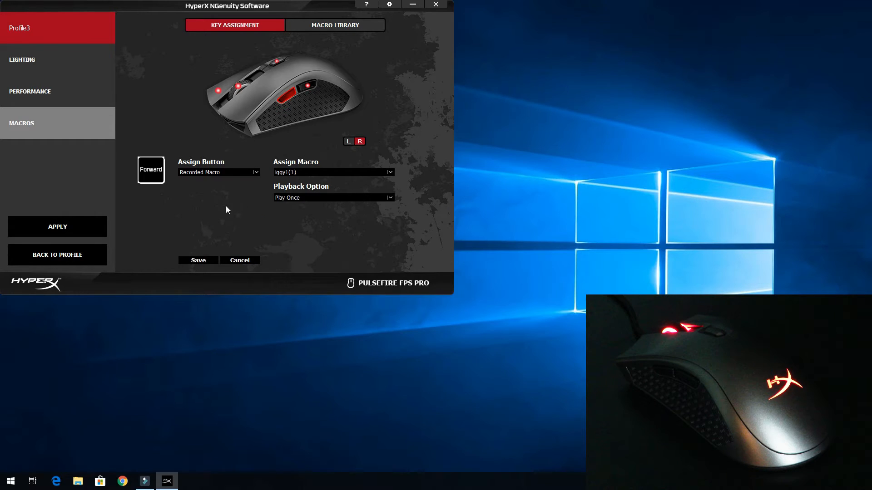
{"action": "mouse_move", "coordinate": [199, 261]}
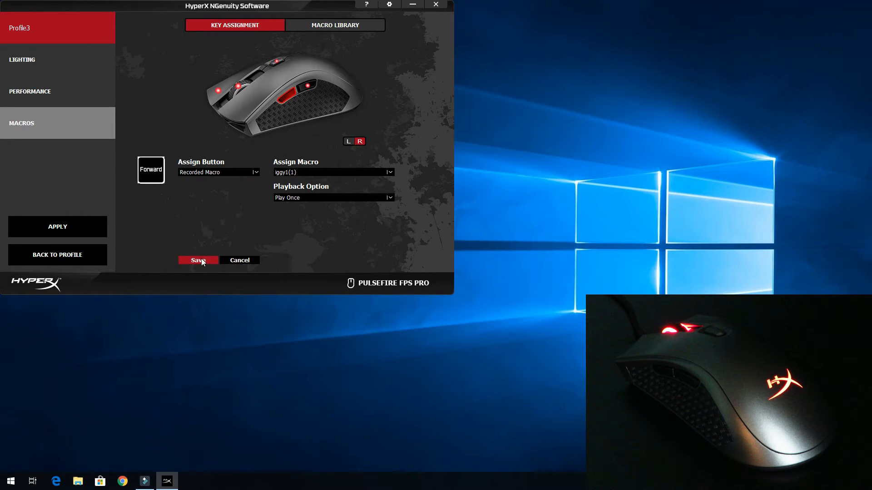
{"action": "left_click", "coordinate": [197, 261]}
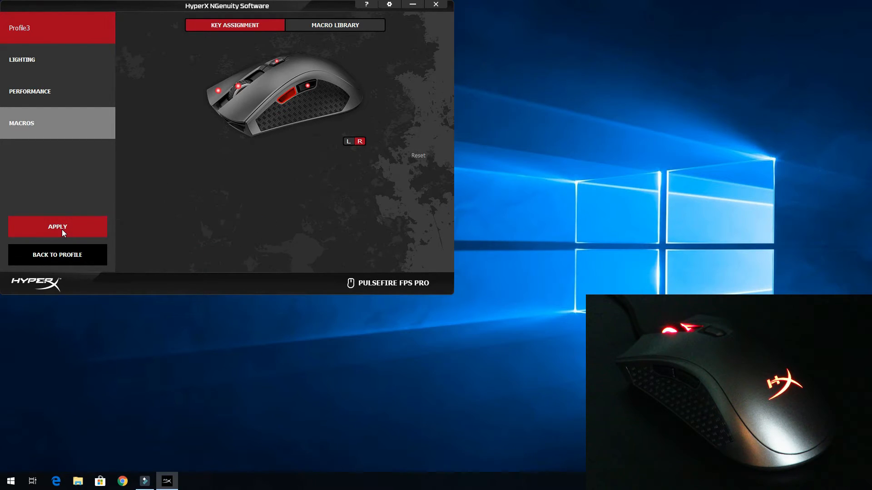
{"action": "left_click", "coordinate": [57, 227]}
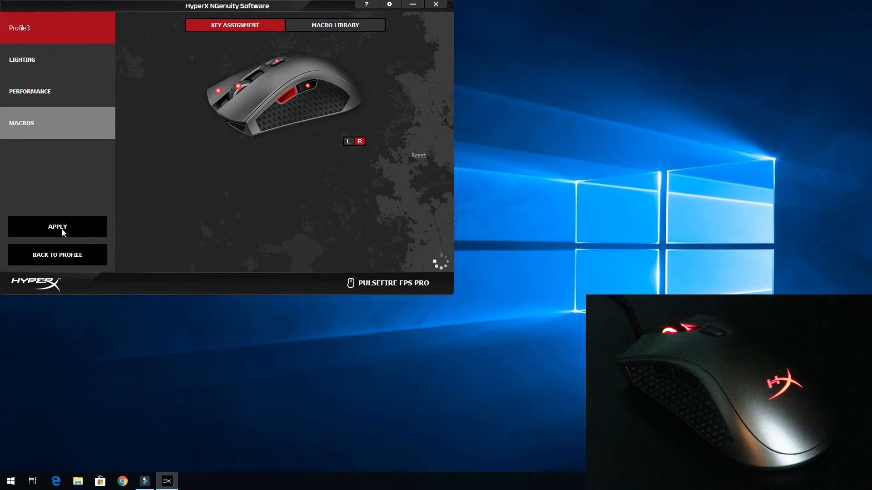
{"action": "left_click", "coordinate": [57, 227]}
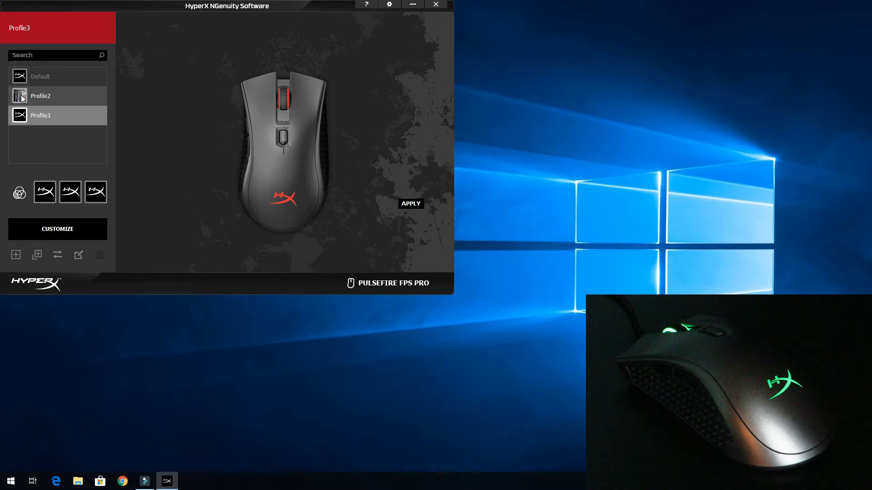
- Apply Profile2 to the mouse and launch Brother ControlCenter3 from its desktop shortcut
{"action": "left_click", "coordinate": [40, 96]}
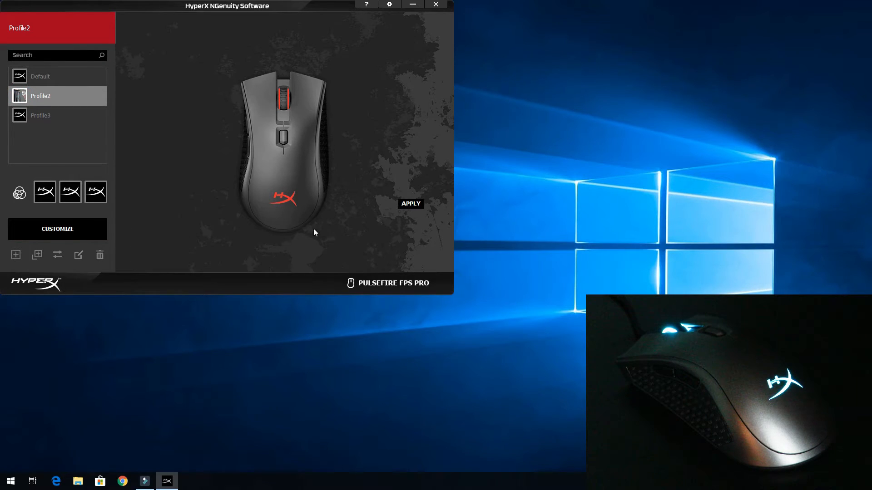
{"action": "left_click", "coordinate": [410, 204]}
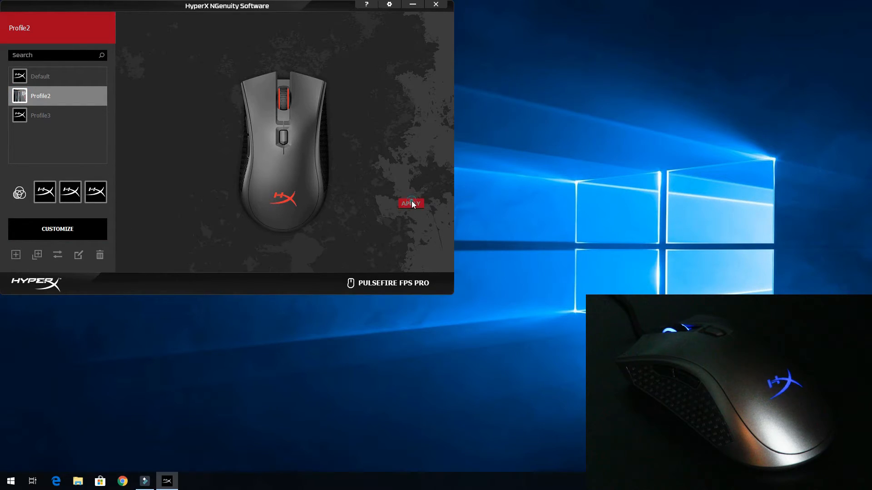
{"action": "left_click", "coordinate": [411, 204]}
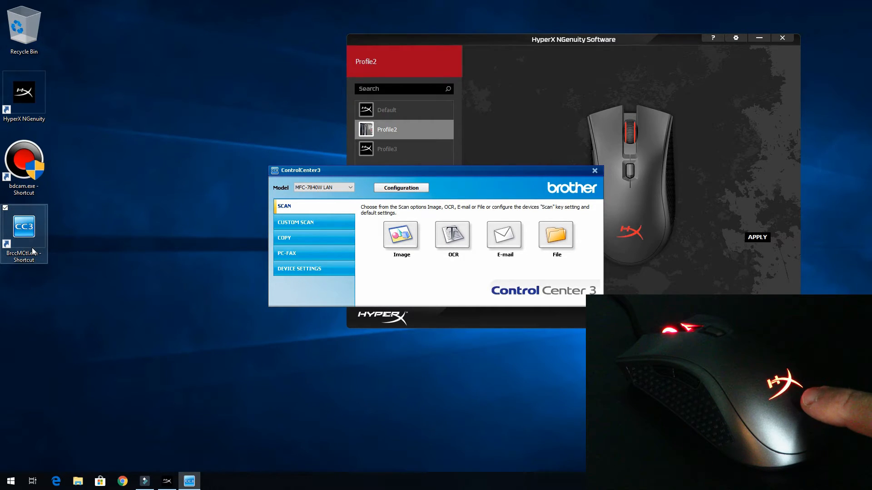
- Focus the ControlCenter3 window so NGenuity auto-switches to Profile3
{"action": "left_click", "coordinate": [387, 148]}
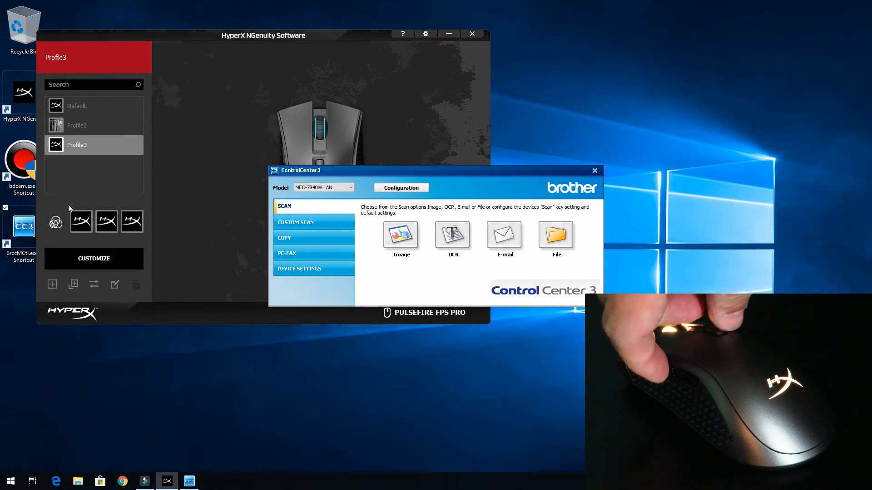
- Search 'edge' from Start and launch Microsoft Edge
{"action": "left_click", "coordinate": [10, 481]}
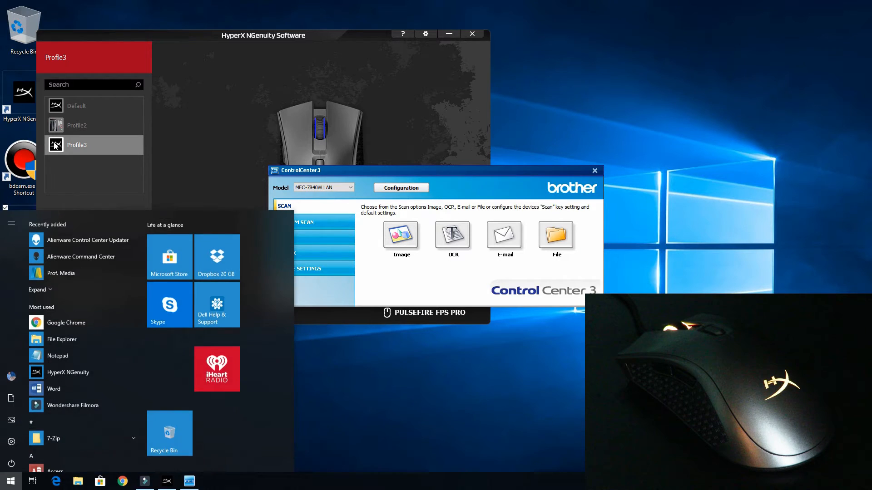
{"action": "type", "text": "chrom"}
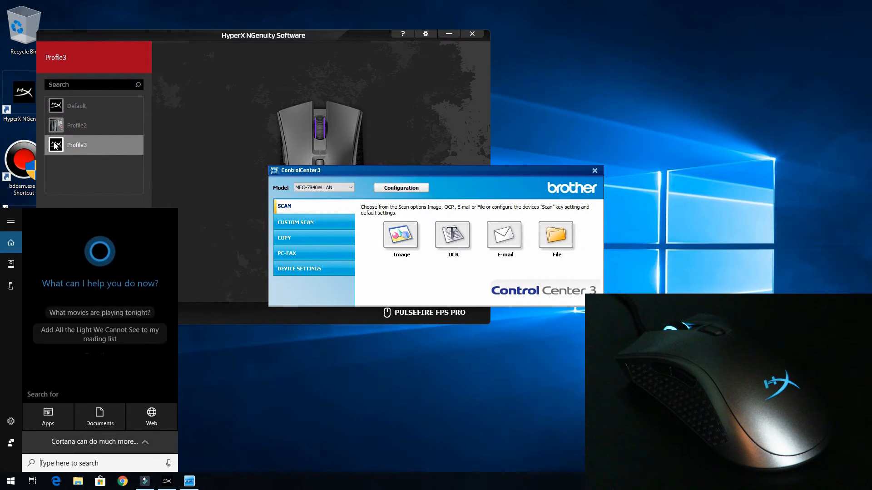
{"action": "type", "text": "edge"}
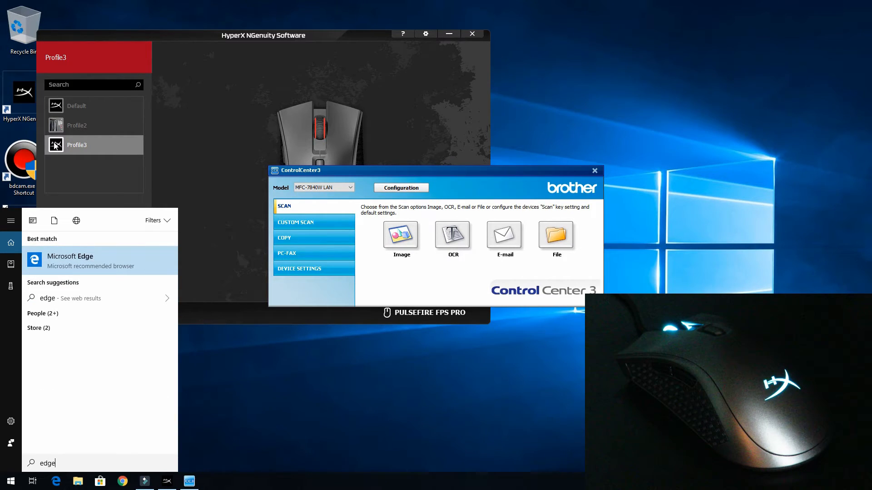
{"action": "left_click", "coordinate": [70, 261]}
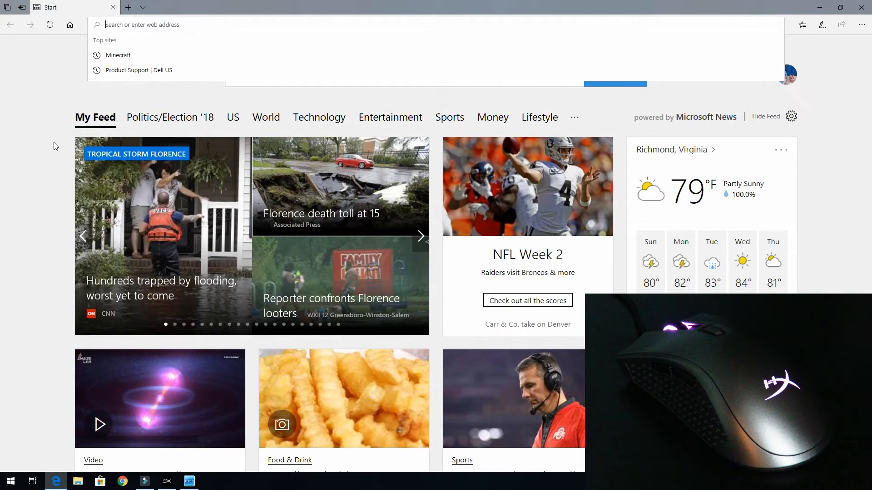
- Switch back to ControlCenter3 via the taskbar and close it, leaving NGenuity on Profile3
{"action": "left_click", "coordinate": [188, 482]}
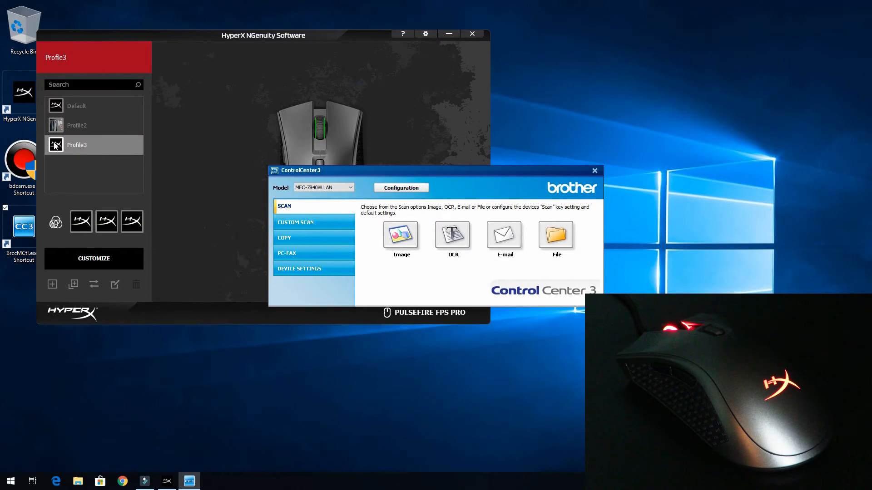
{"action": "left_click", "coordinate": [400, 233]}
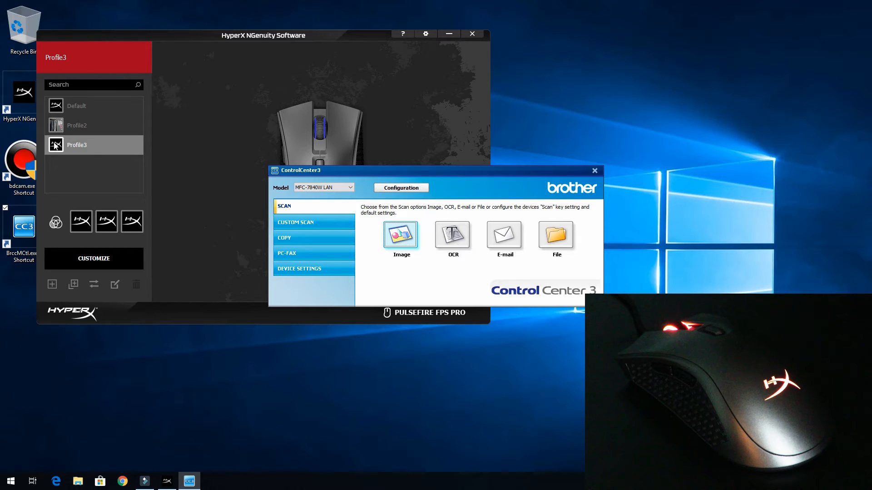
{"action": "left_click", "coordinate": [400, 234]}
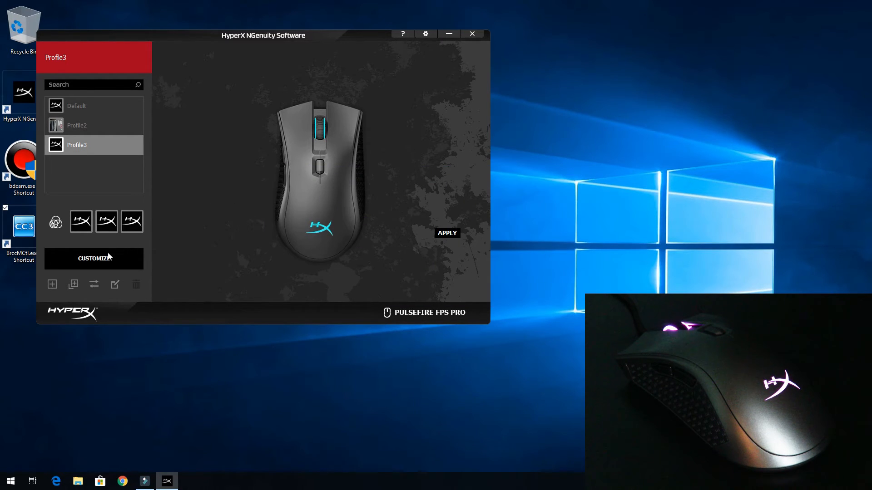
- View the iggy1(1) macro and its keystroke events in Profile3's macro library
{"action": "left_click", "coordinate": [94, 258]}
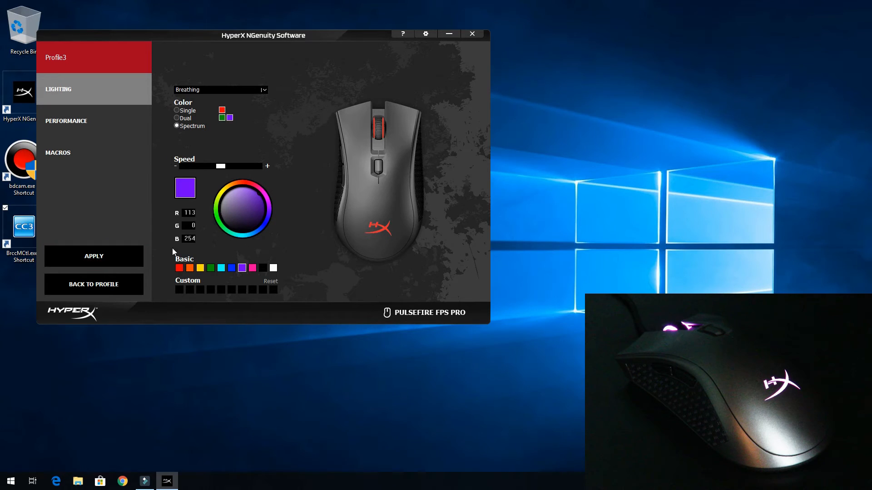
{"action": "left_click", "coordinate": [58, 152]}
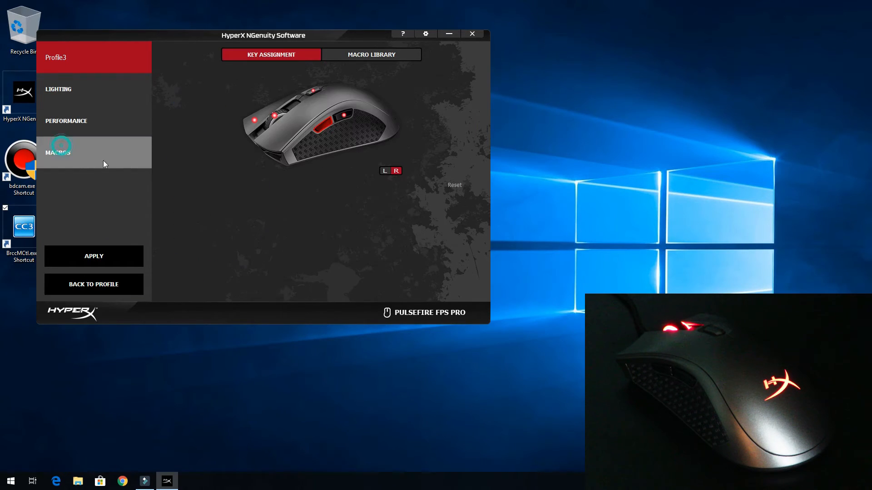
{"action": "left_click", "coordinate": [370, 55]}
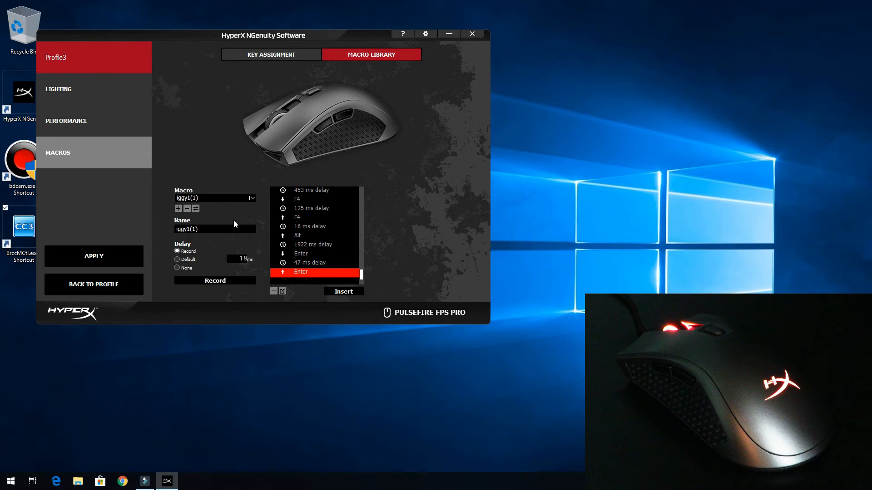
{"action": "mouse_move", "coordinate": [326, 258]}
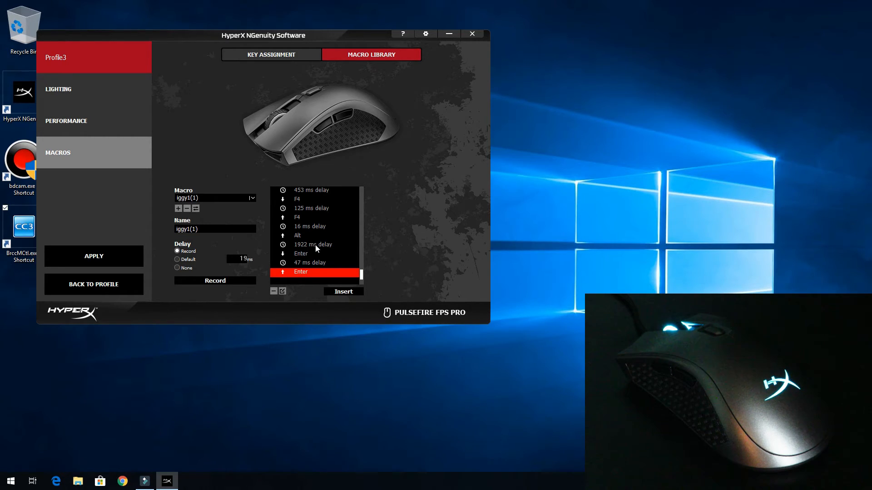
{"action": "left_click", "coordinate": [312, 244]}
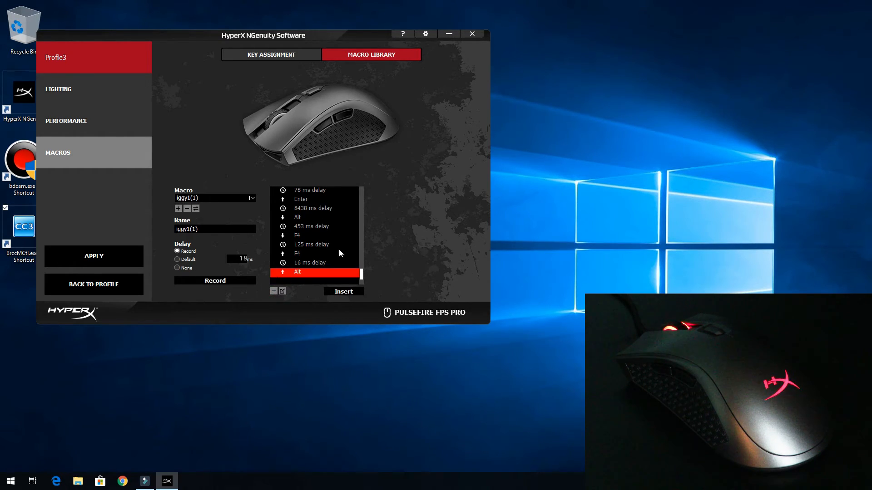
{"action": "mouse_move", "coordinate": [171, 259]}
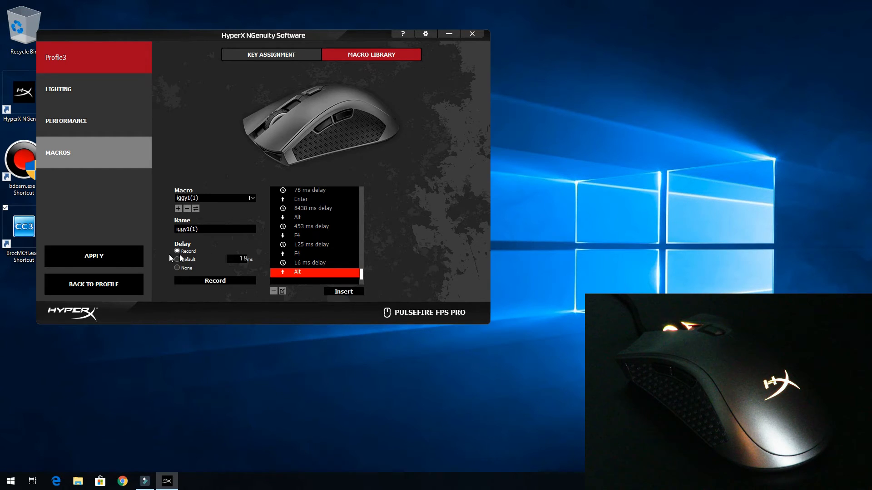
{"action": "left_click", "coordinate": [94, 256]}
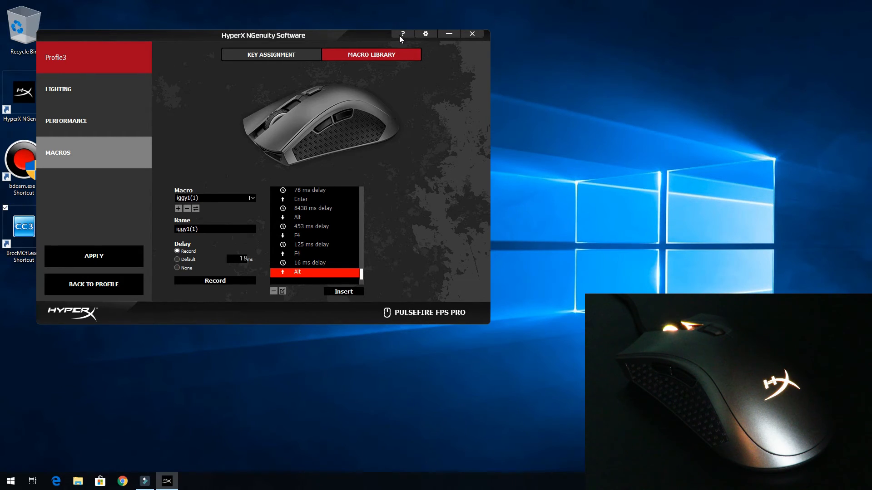
{"action": "left_click", "coordinate": [401, 33]}
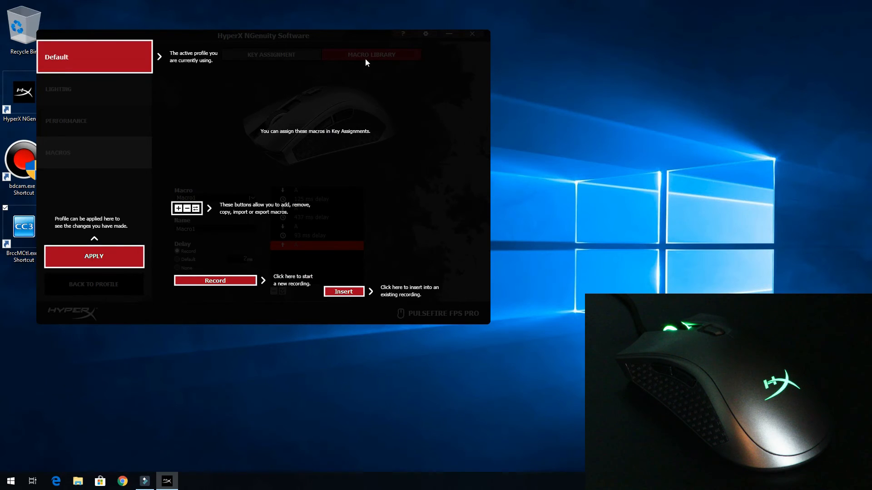
{"action": "mouse_move", "coordinate": [108, 86]}
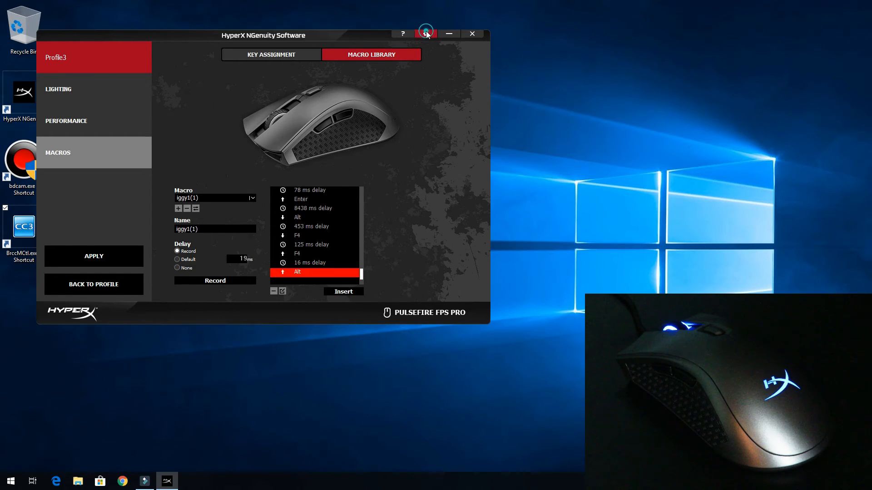
- View settings showing firmware 1.1.1.2 and software 5.2.5.1
{"action": "left_click", "coordinate": [425, 33]}
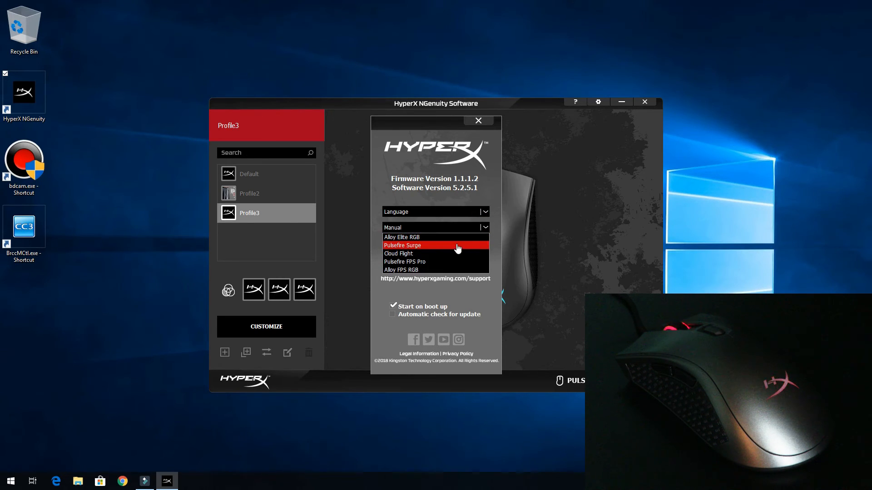
{"action": "mouse_move", "coordinate": [417, 262]}
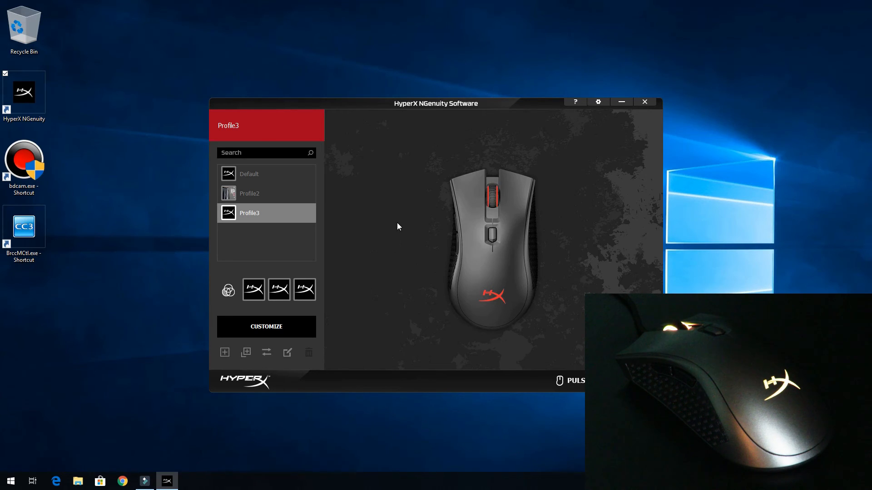
- Run an update check confirming the software is up to date, then return to settings
{"action": "left_click", "coordinate": [574, 102]}
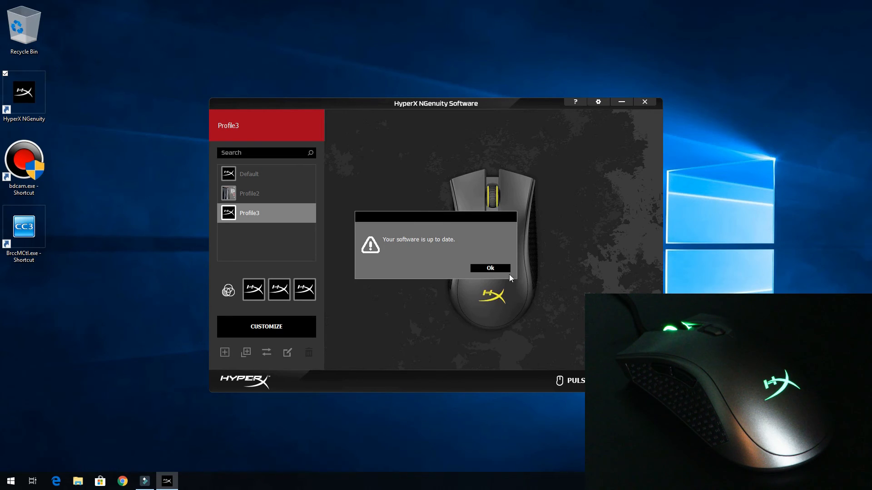
{"action": "left_click", "coordinate": [490, 267]}
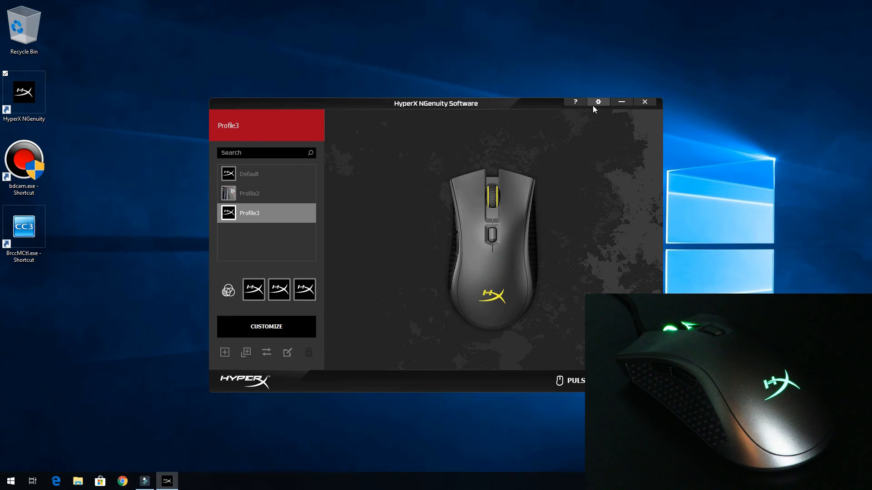
{"action": "left_click", "coordinate": [598, 102]}
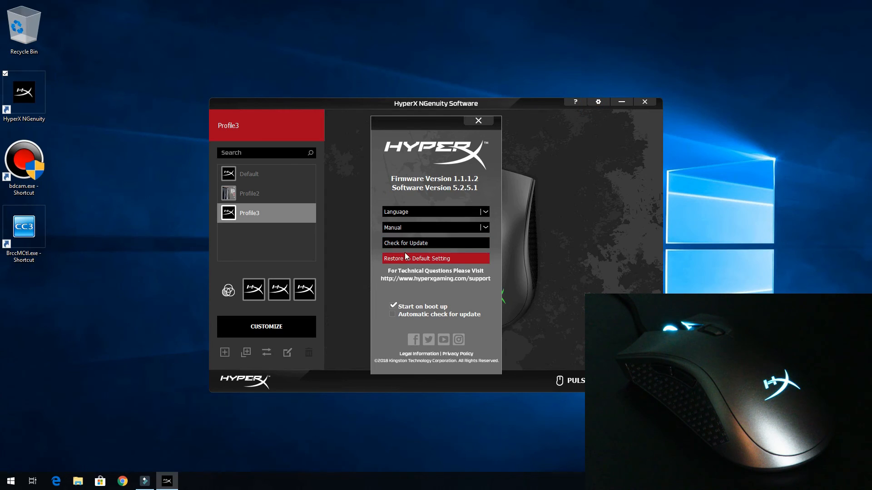
{"action": "mouse_move", "coordinate": [395, 252]}
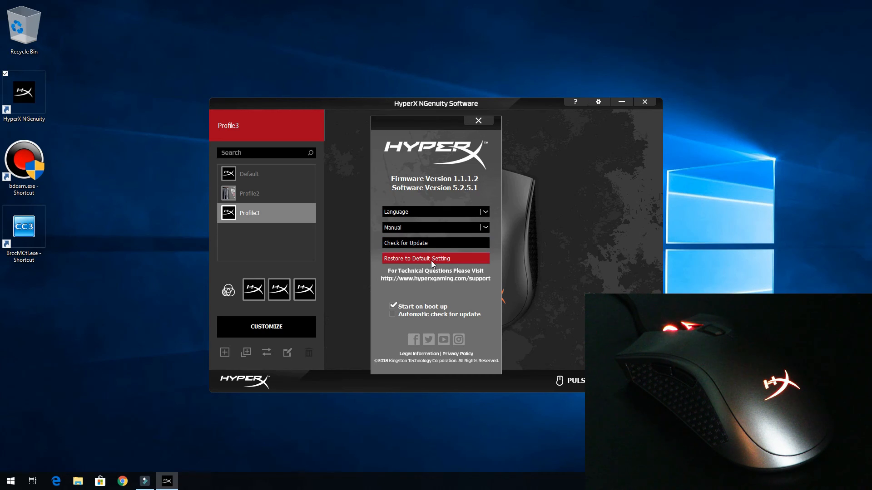
- Restore all mouse settings to factory defaults and confirm
{"action": "left_click", "coordinate": [434, 259]}
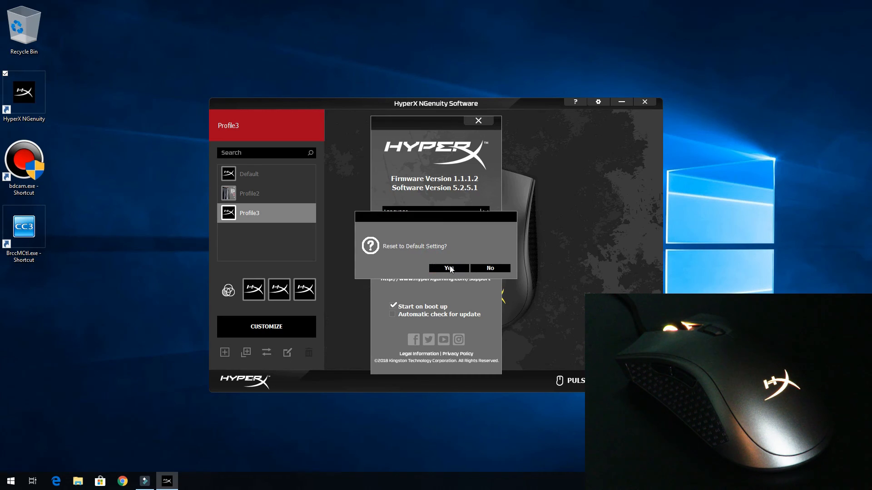
{"action": "left_click", "coordinate": [448, 268]}
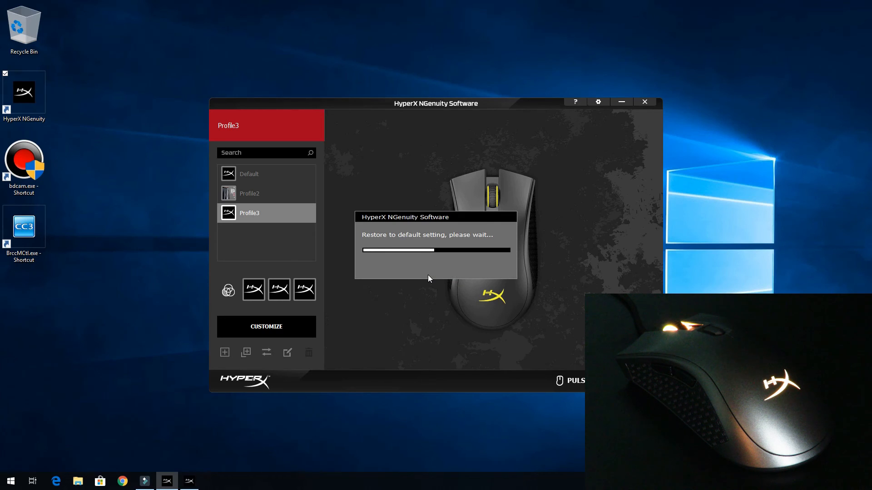